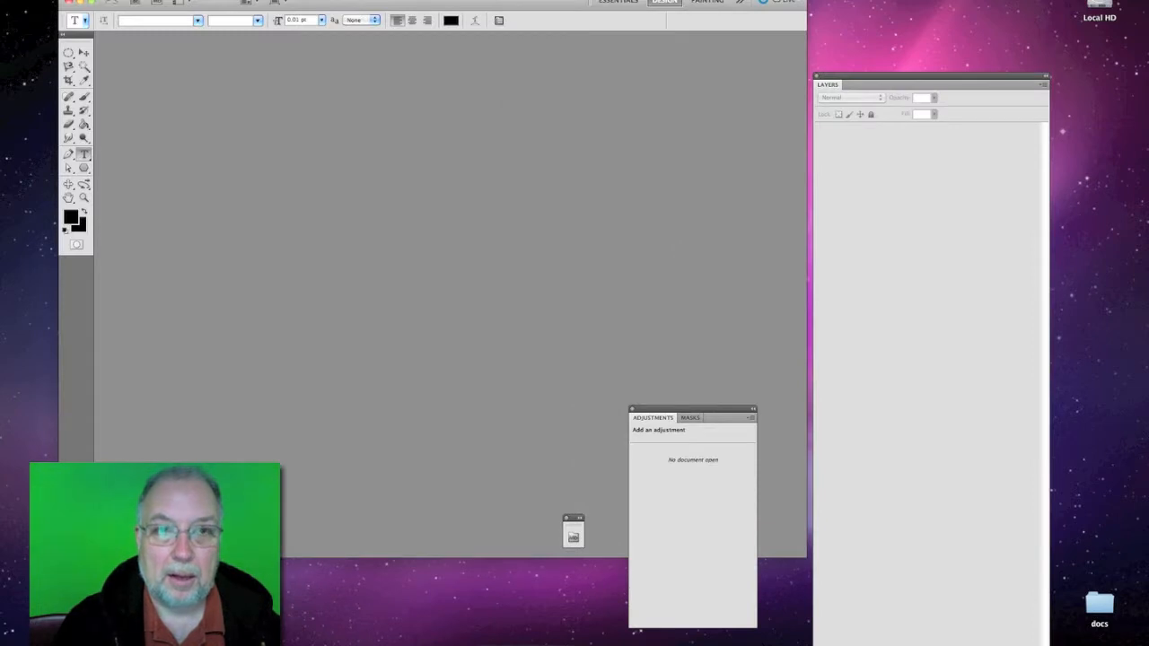
Step: Create a new document 6 inches wide, 4 inches tall, 72 ppi, with a white background
left_click(112, 4)
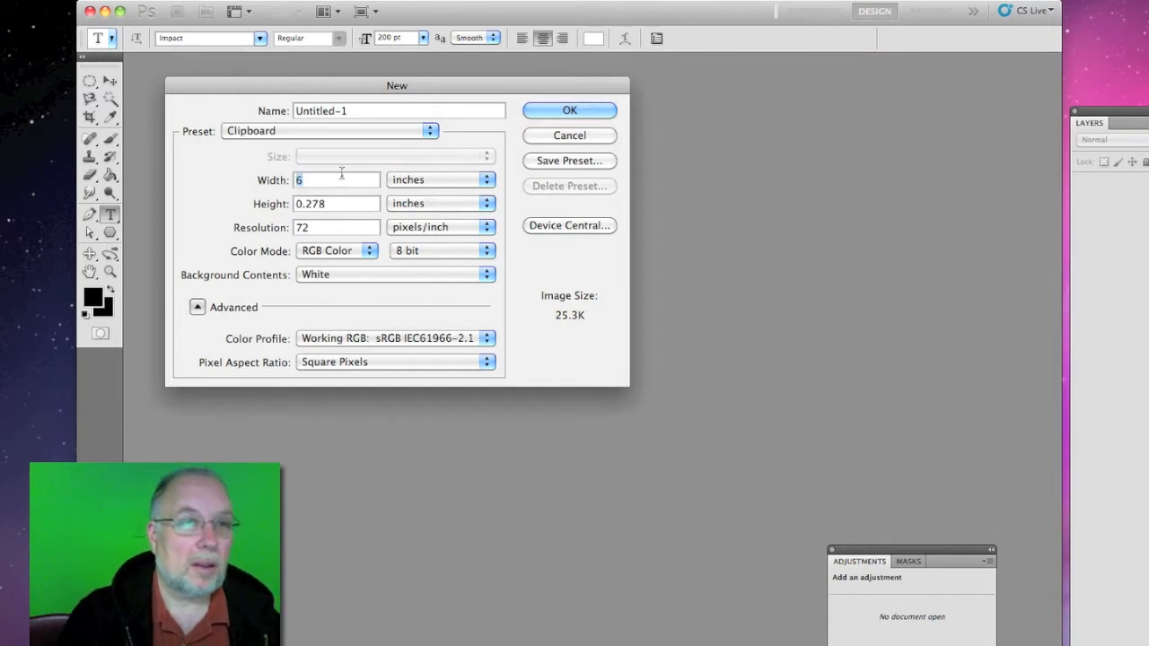
mouse_move(337, 180)
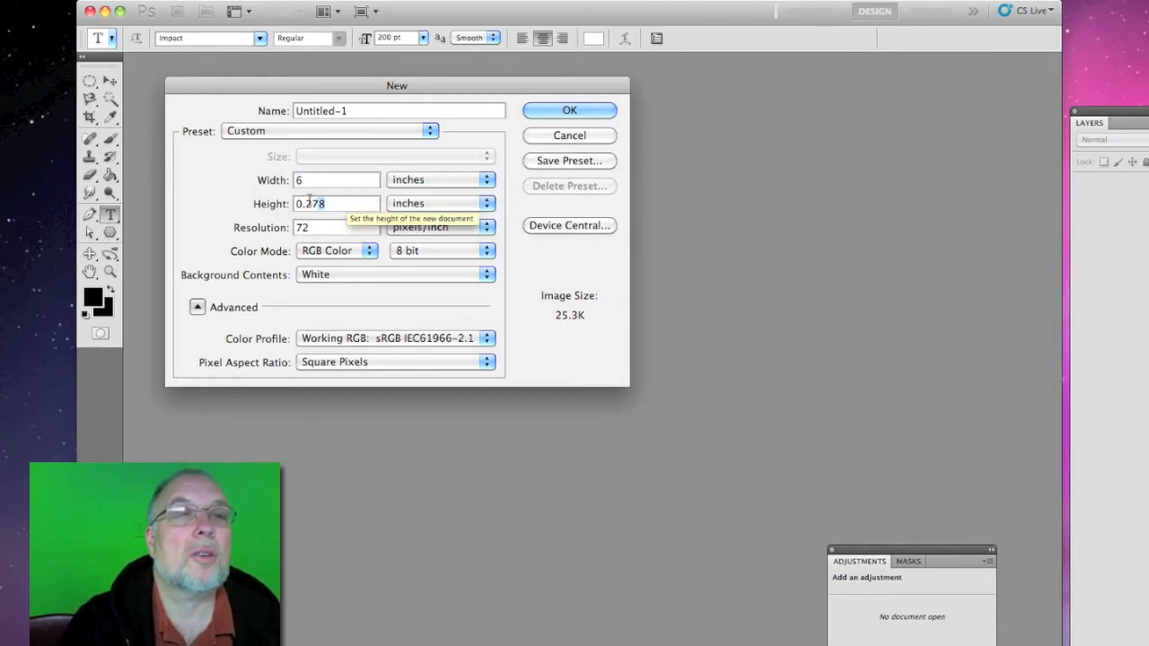
type("4")
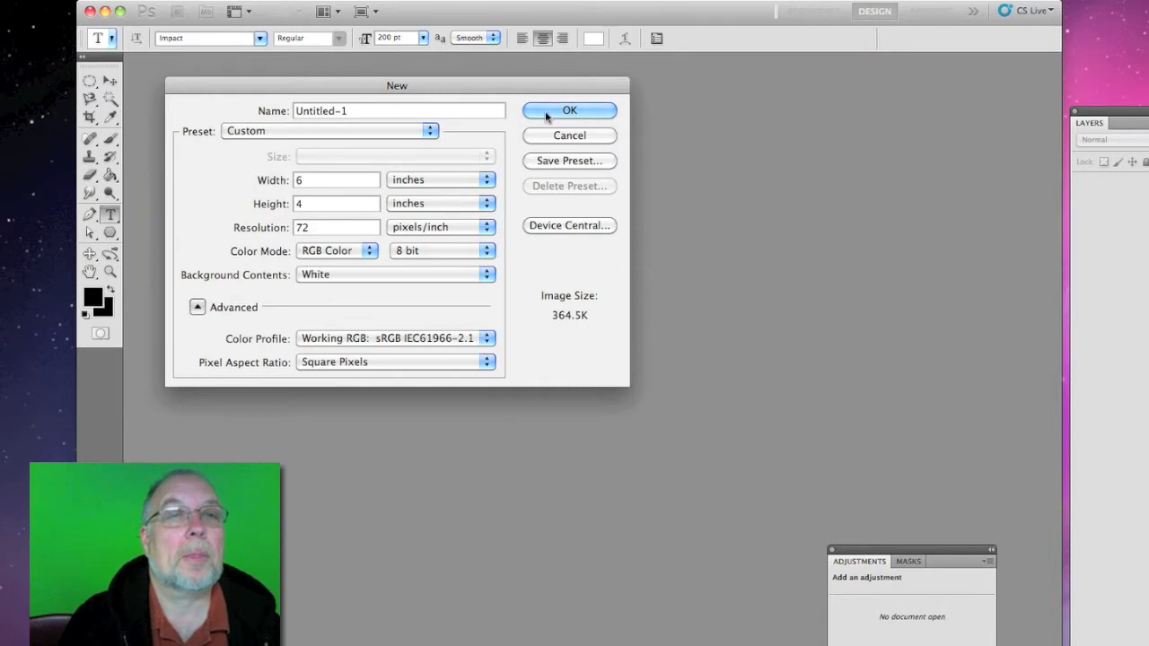
left_click(569, 110)
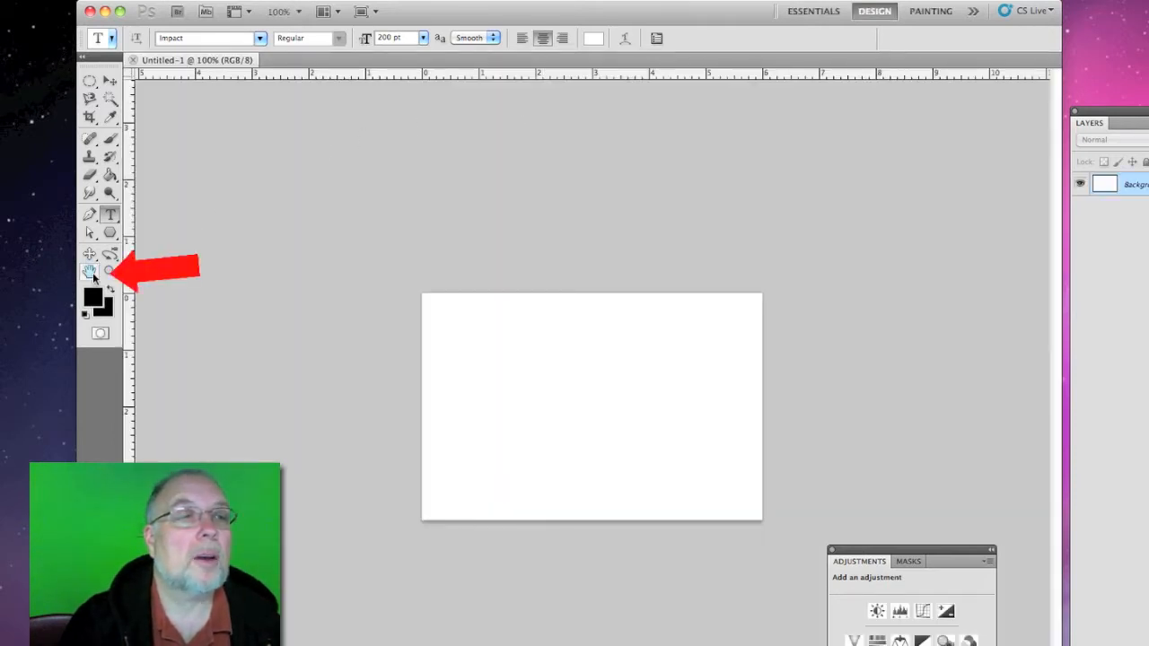
Step: Fit the canvas to the window and set the foreground colour to red (#dd2626)
left_click(89, 271)
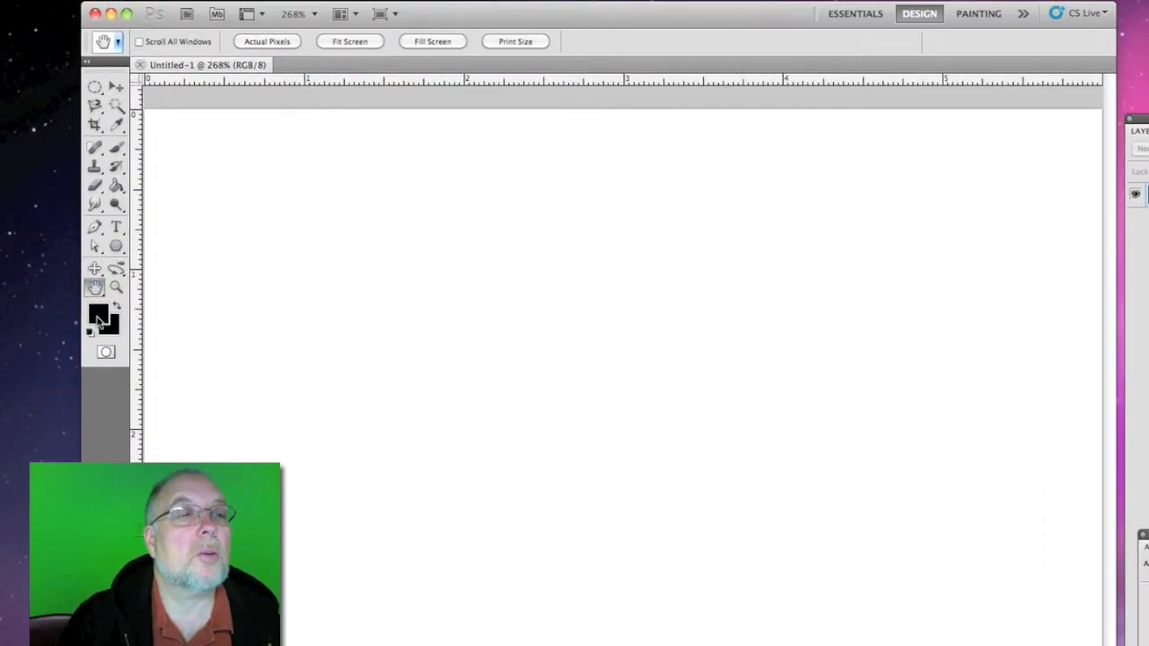
left_click(98, 314)
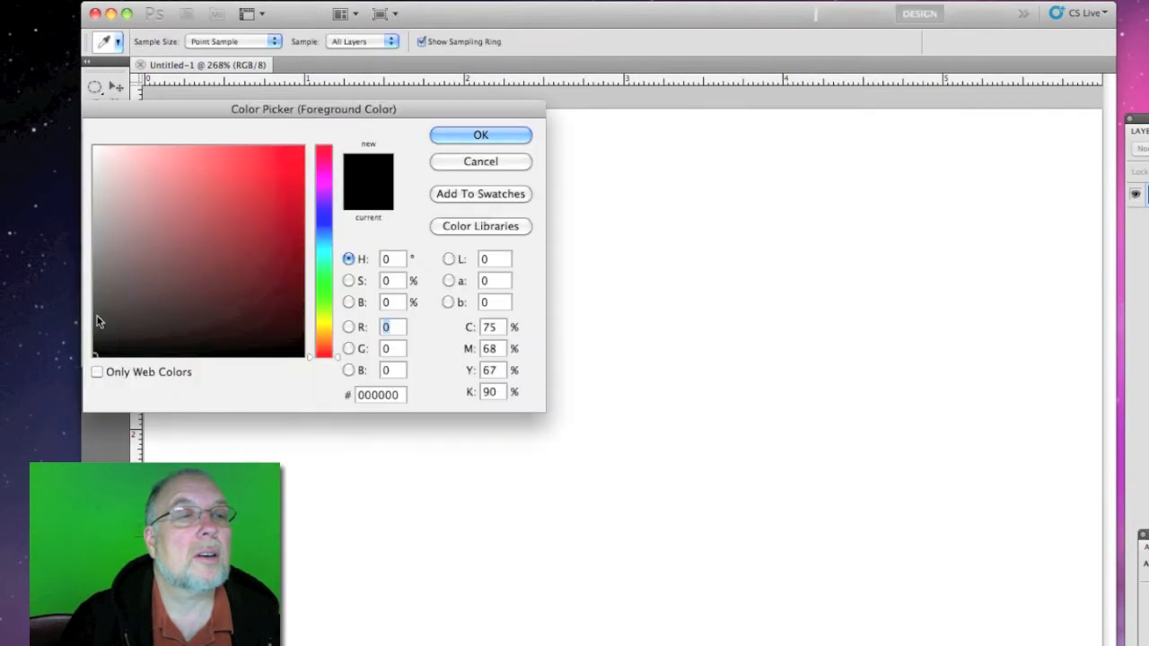
left_click(267, 174)
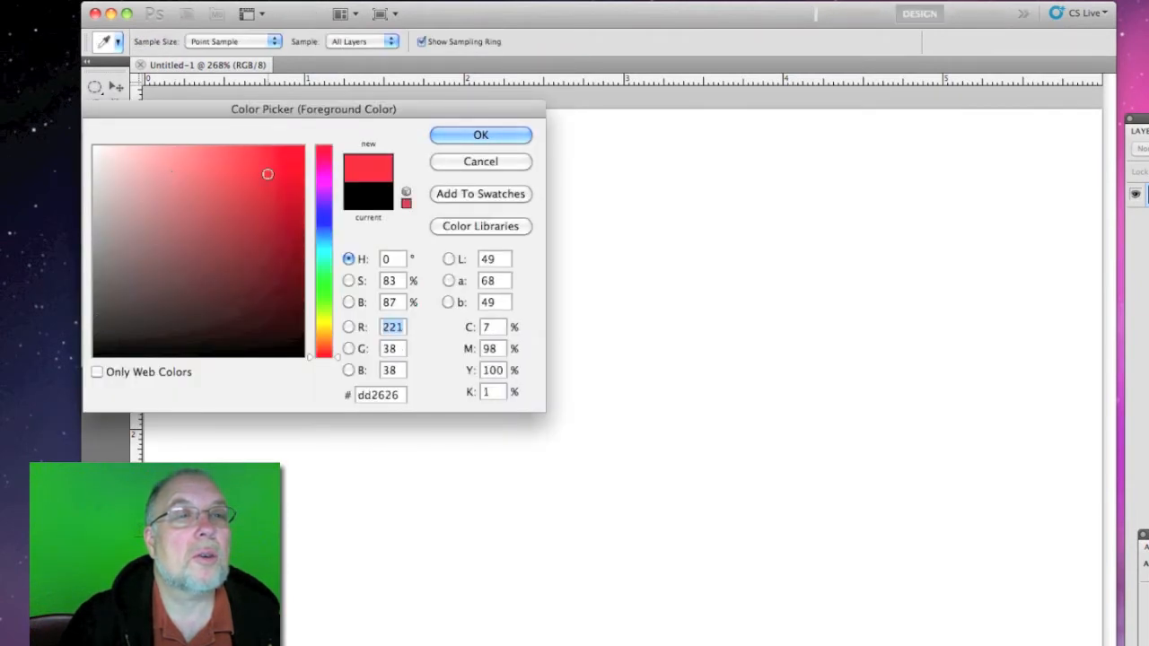
left_click(480, 134)
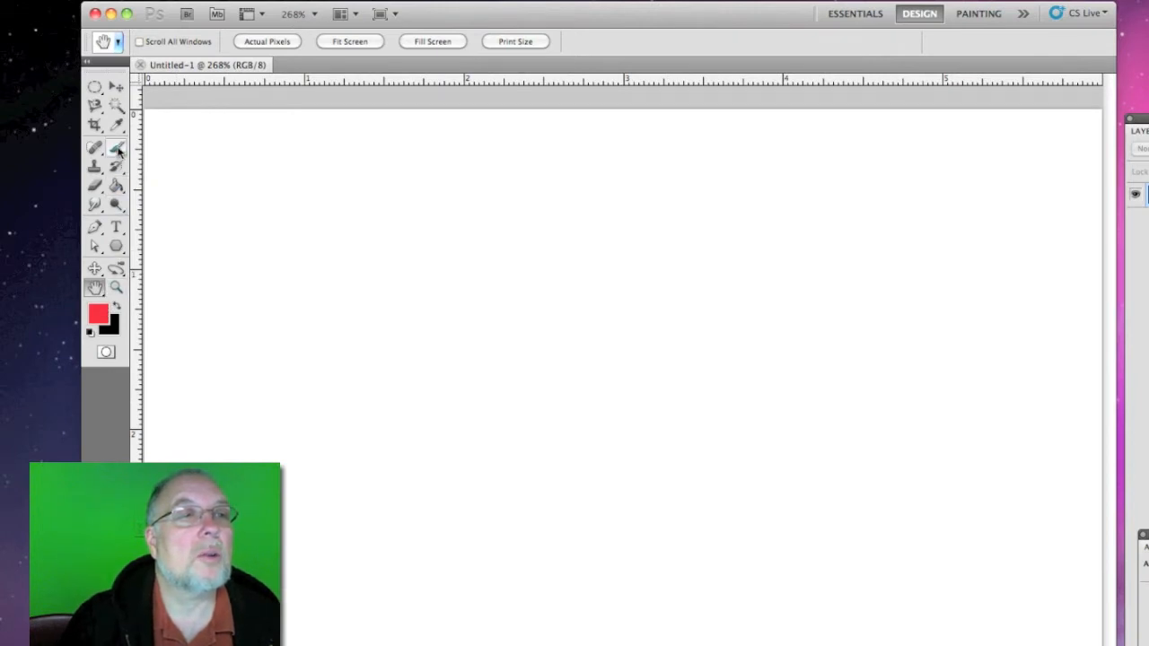
Step: Select the Brush tool and set the foreground colour to blue (#26a7dd)
left_click(95, 148)
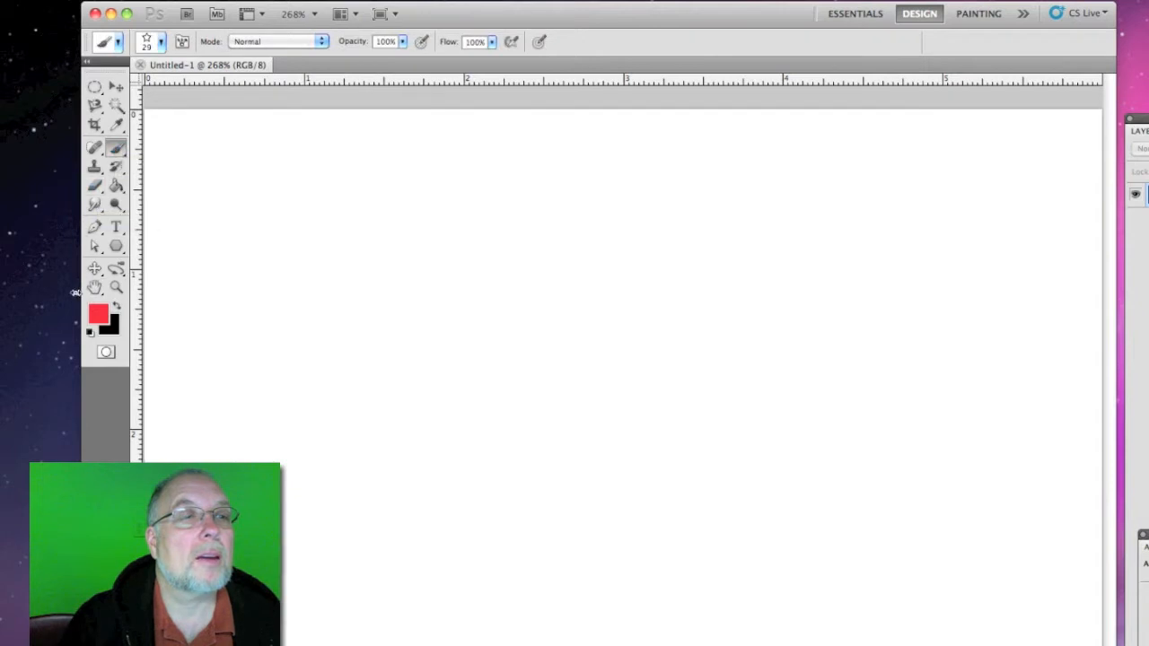
left_click(98, 314)
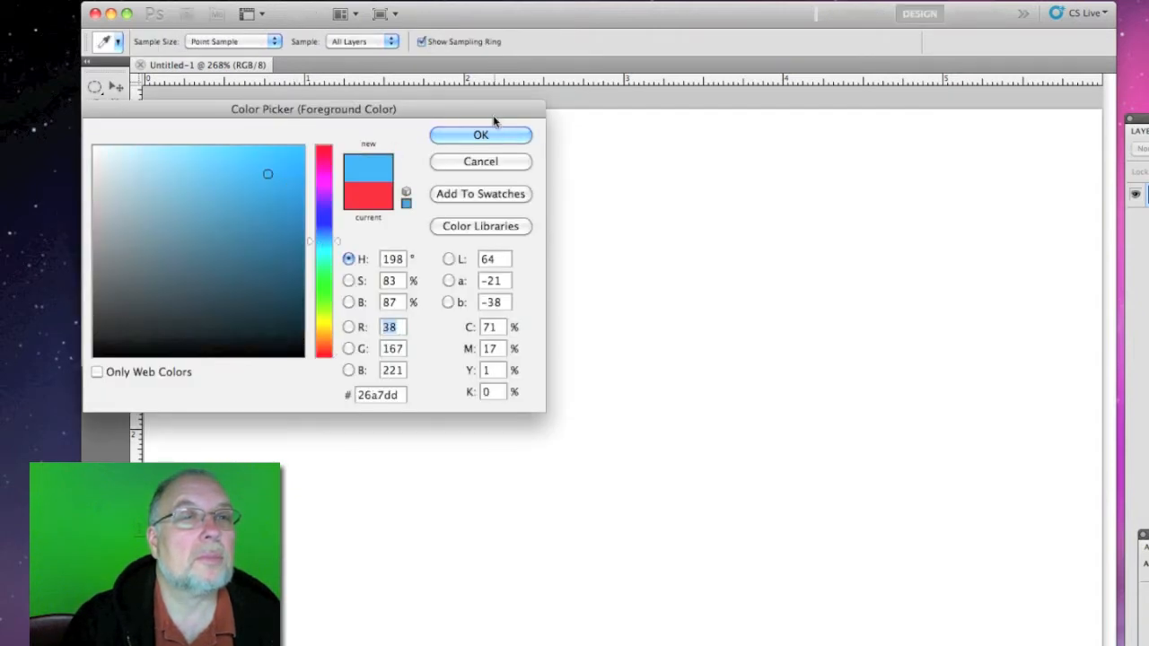
left_click(480, 134)
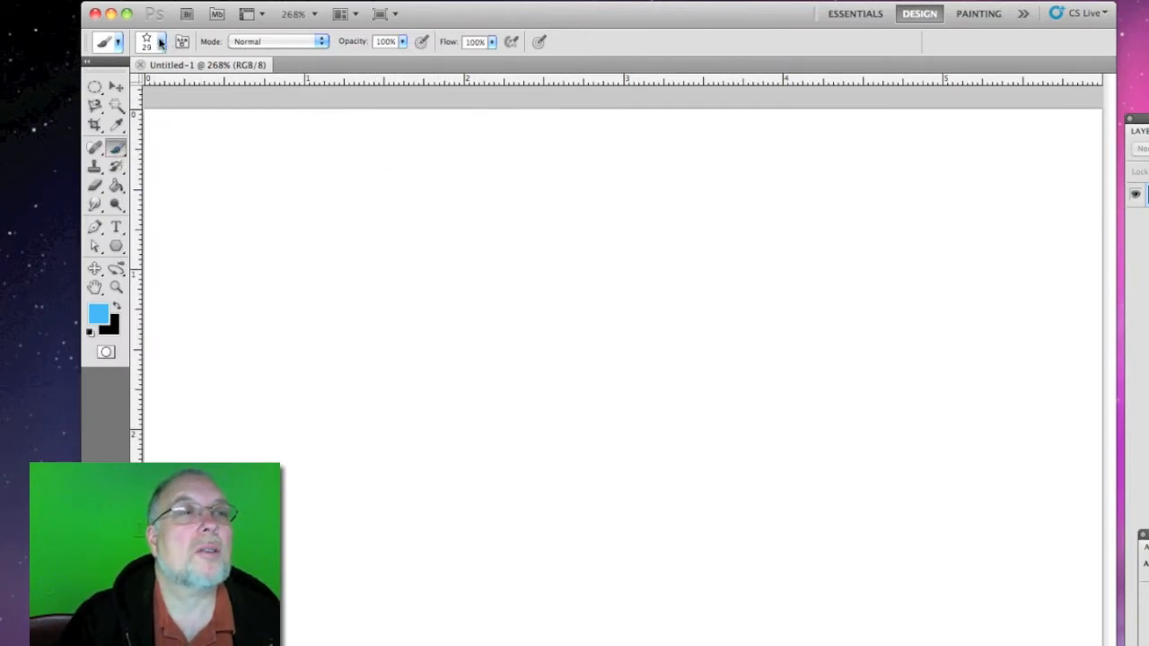
Step: Choose a hard round brush preset and reduce its size
left_click(153, 41)
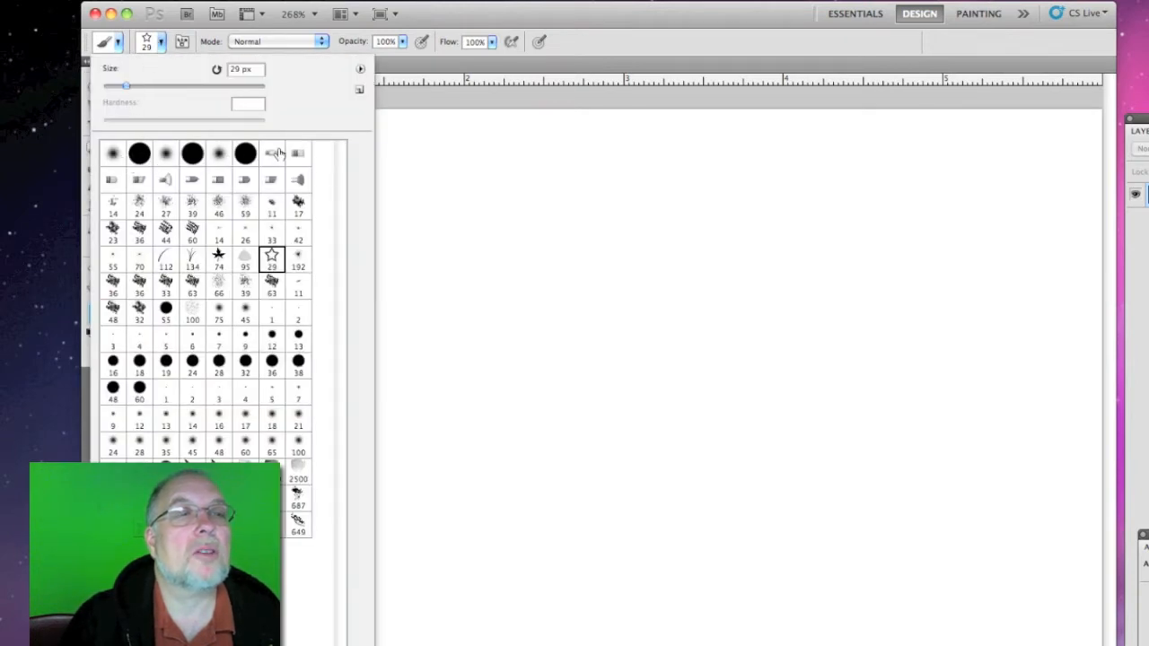
mouse_move(208, 219)
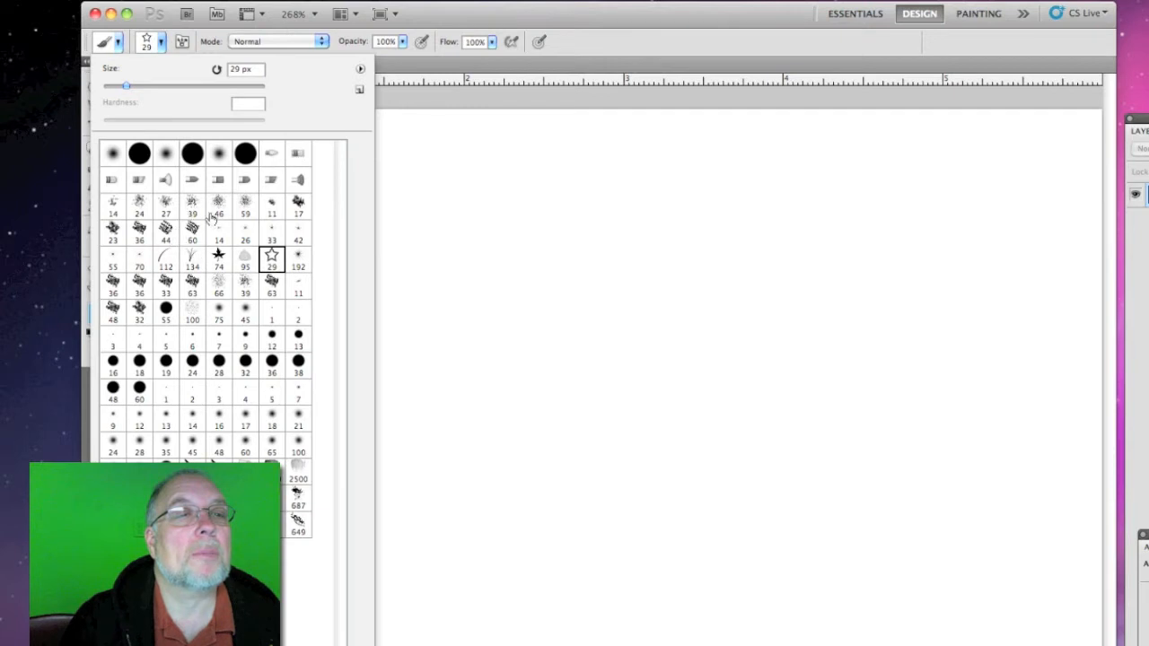
left_click(139, 154)
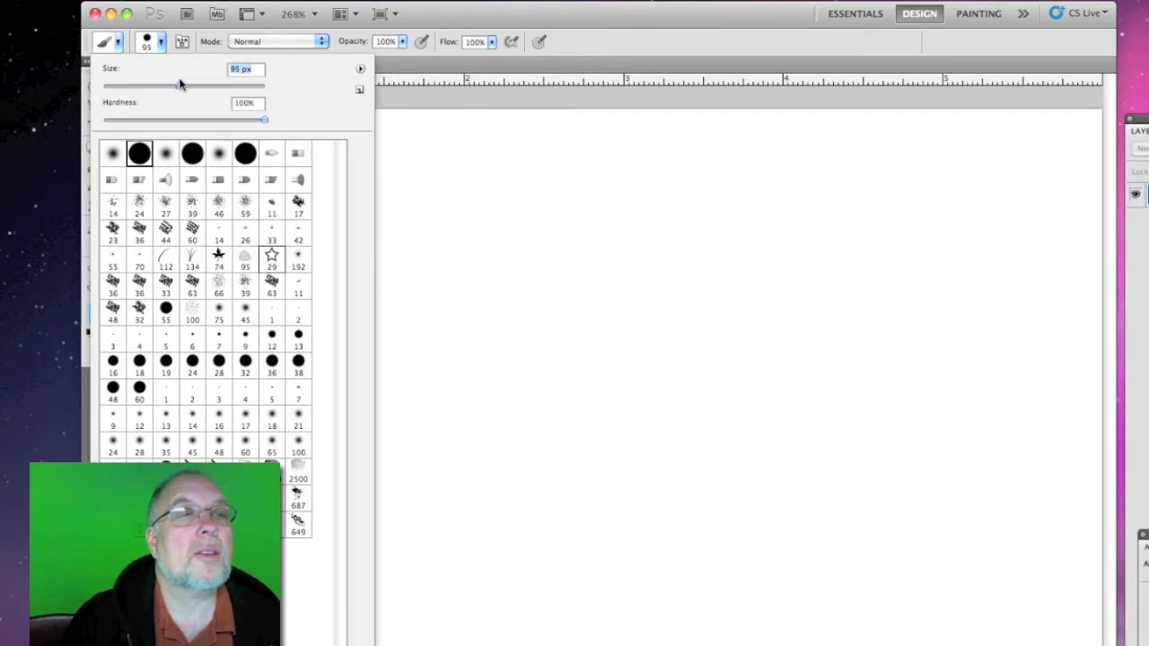
left_click_drag(180, 84, 169, 84)
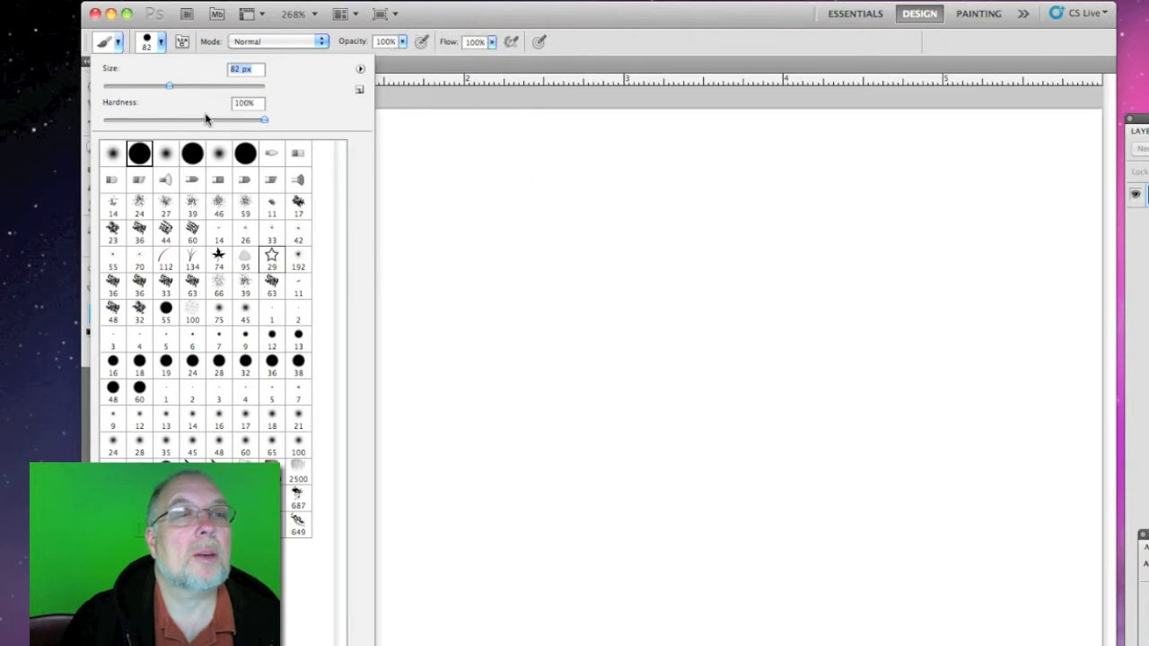
left_click_drag(170, 85, 135, 87)
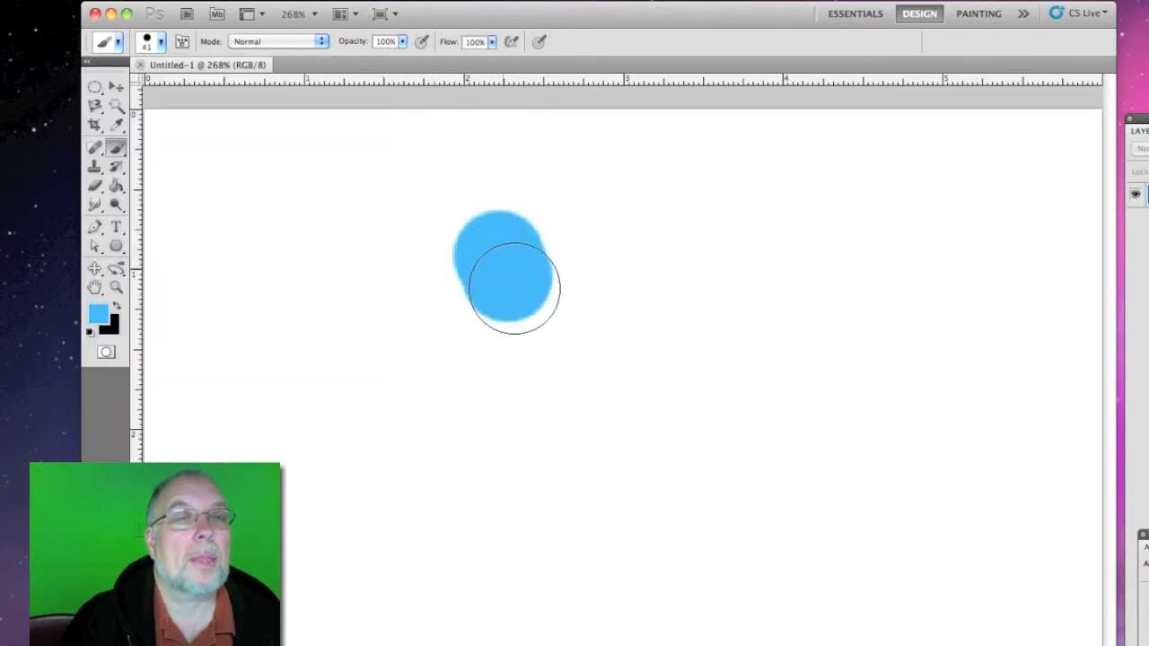
Step: Paint a thick blue looping brush stroke across the white canvas
left_click_drag(512, 287, 314, 324)
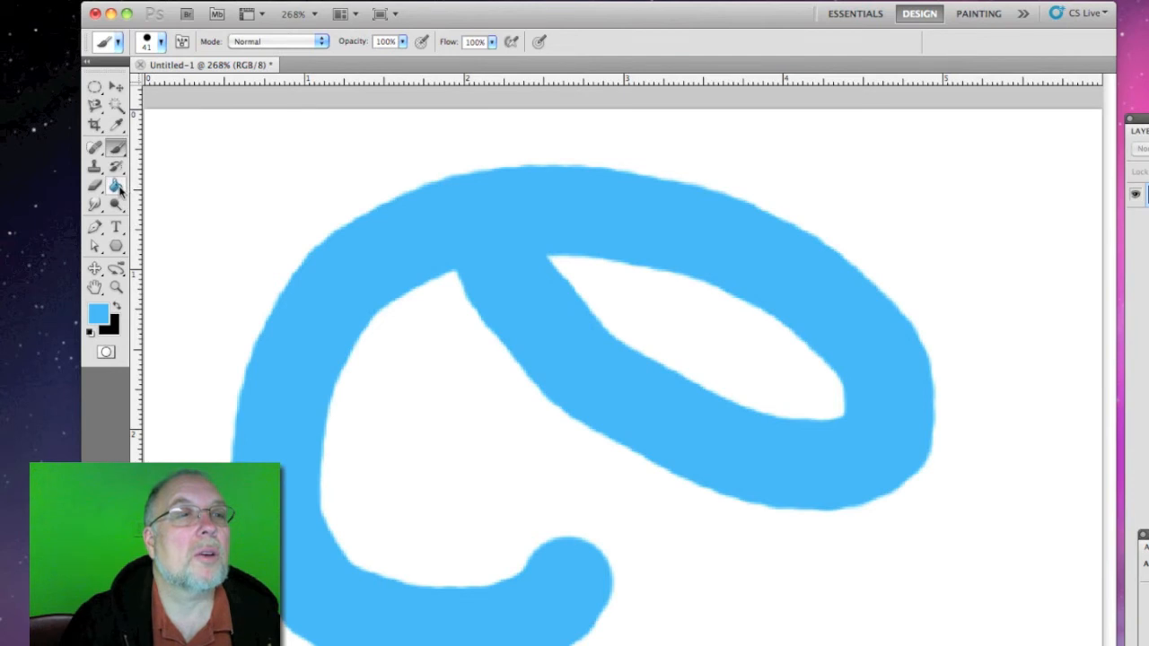
mouse_move(115, 186)
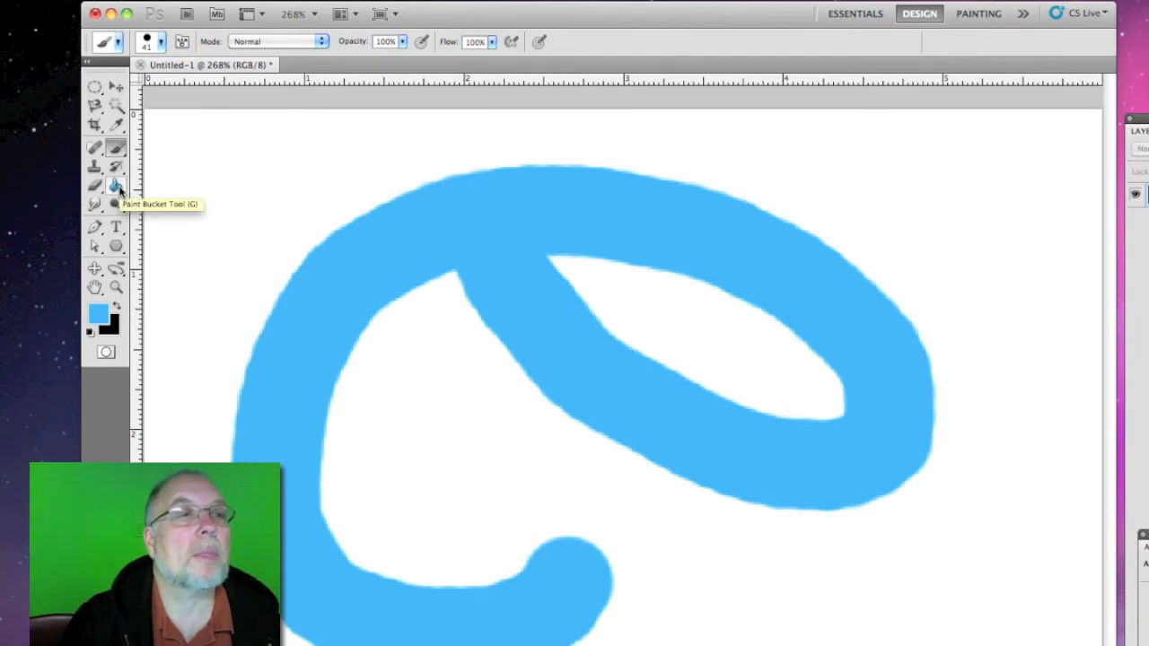
Step: Use the Paint Bucket, non-contiguous, to fill the white areas with magenta
left_click(115, 186)
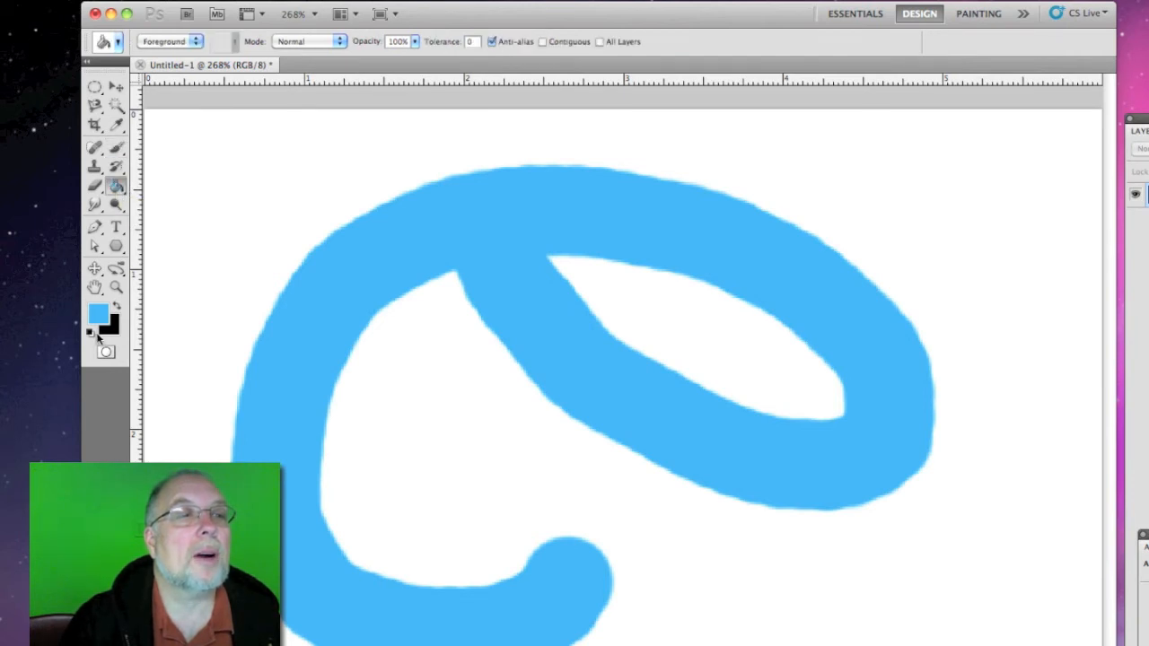
left_click(97, 314)
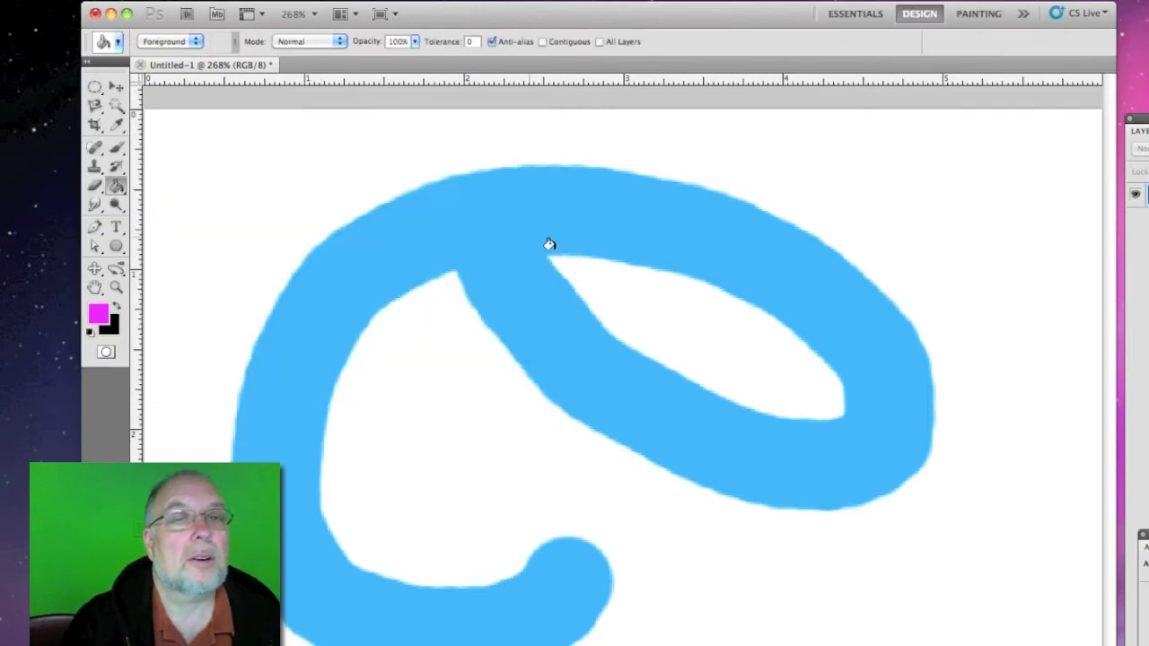
left_click(548, 244)
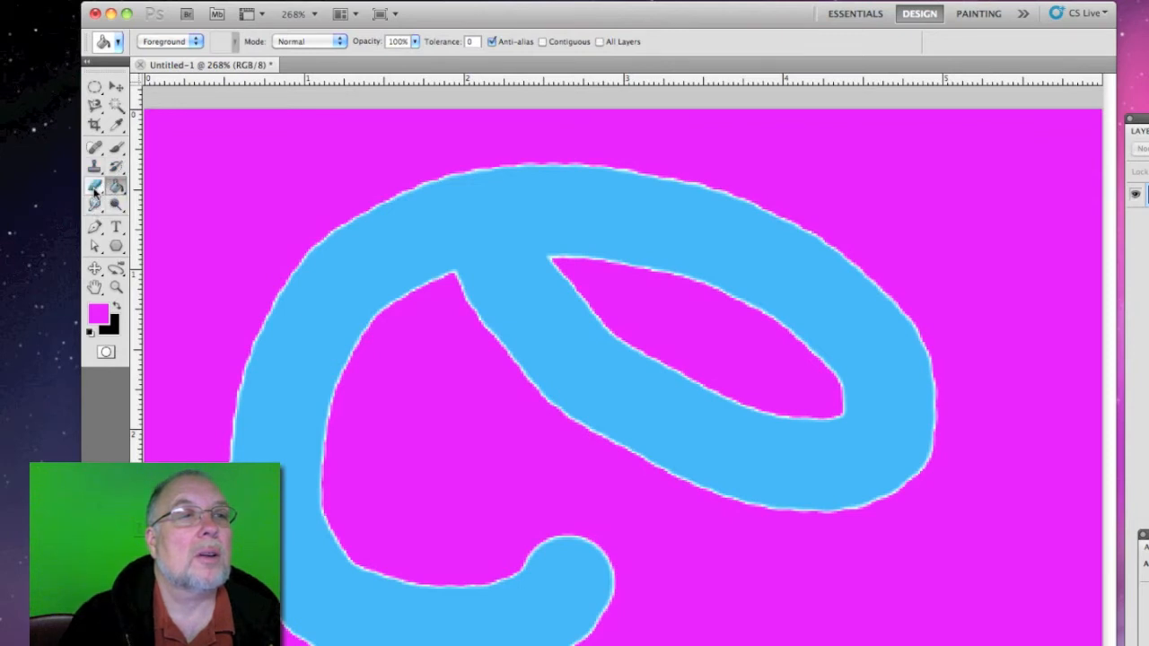
Step: Erase a stroke across the upper-left of the blue loop, exposing black
left_click(94, 186)
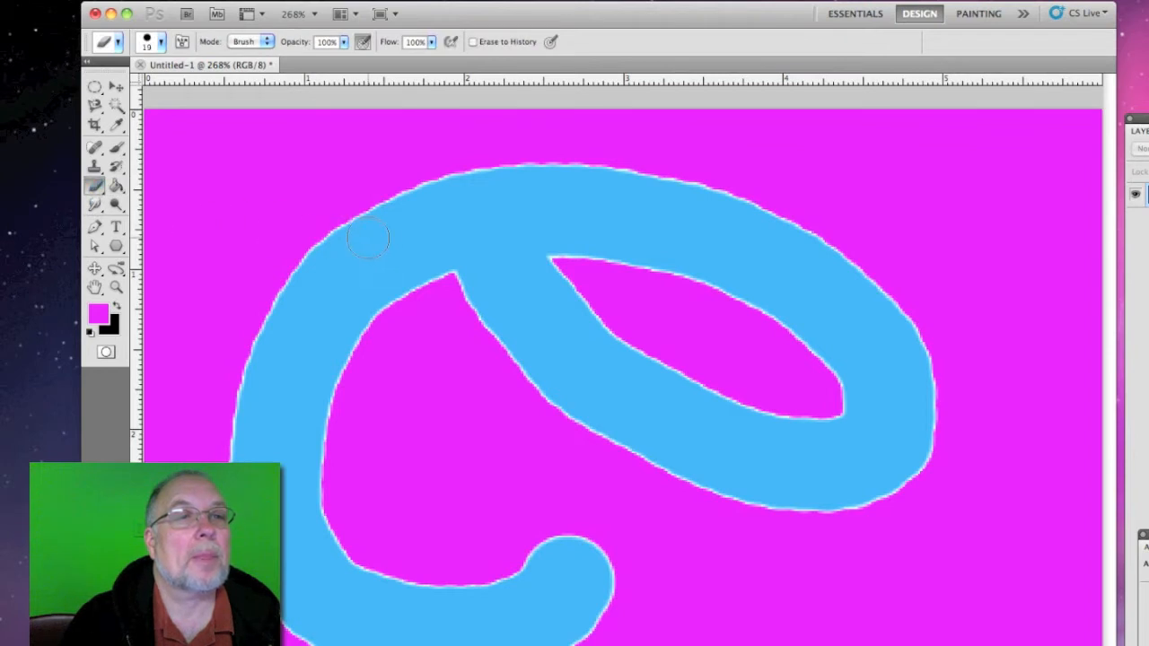
left_click_drag(351, 224, 332, 355)
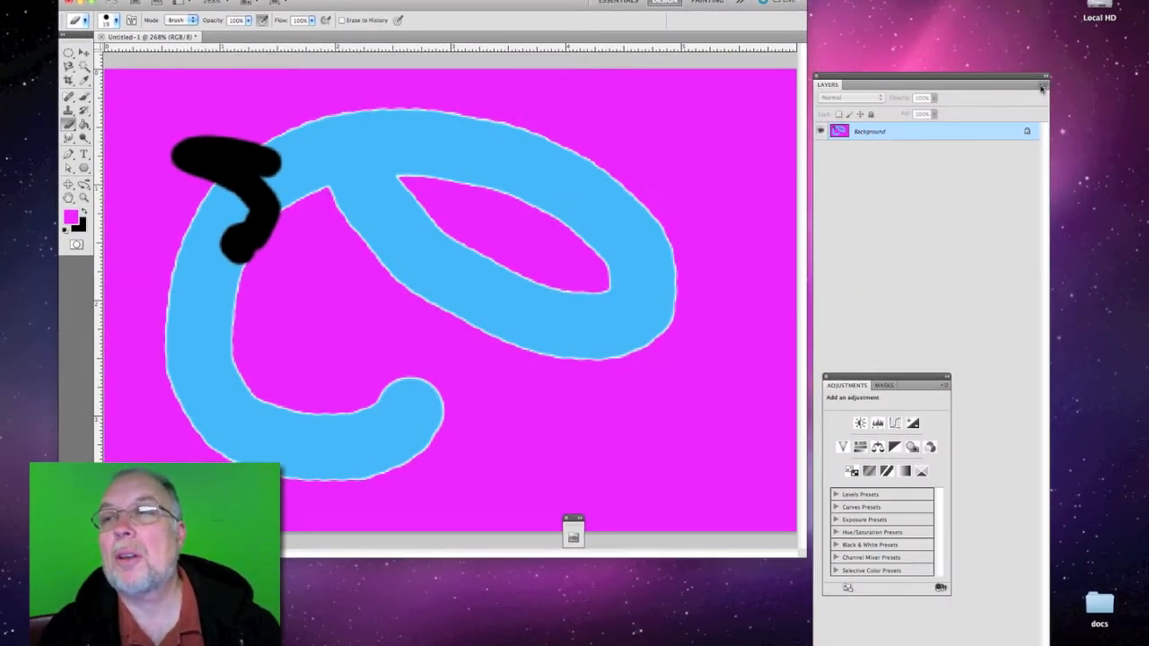
Step: Add a new layer named Layer 1 from the Layers panel menu
left_click(1041, 88)
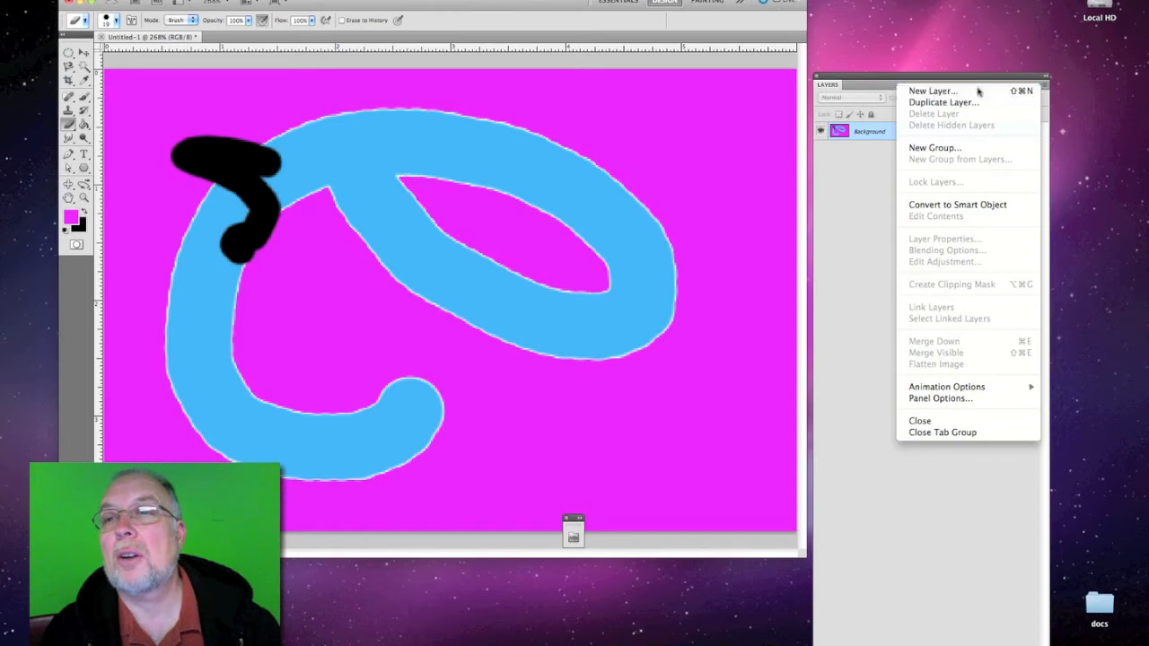
left_click(933, 91)
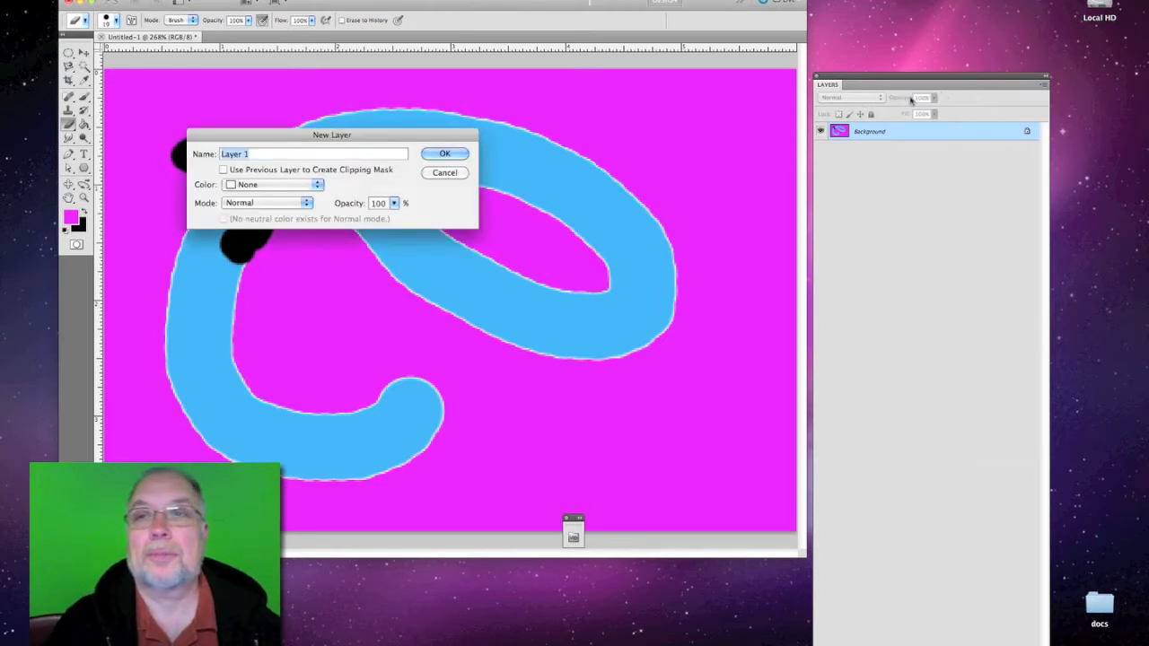
left_click(444, 153)
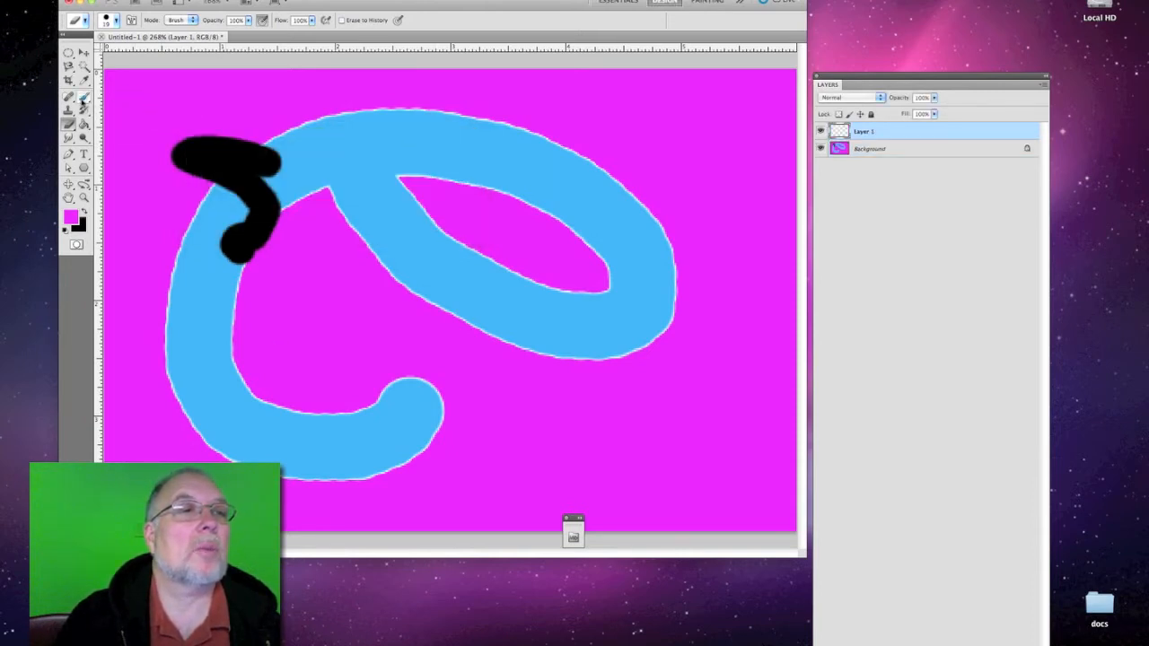
Step: With the Brush tool, paint thick yellow crisscrossing strokes on Layer 1
left_click(118, 20)
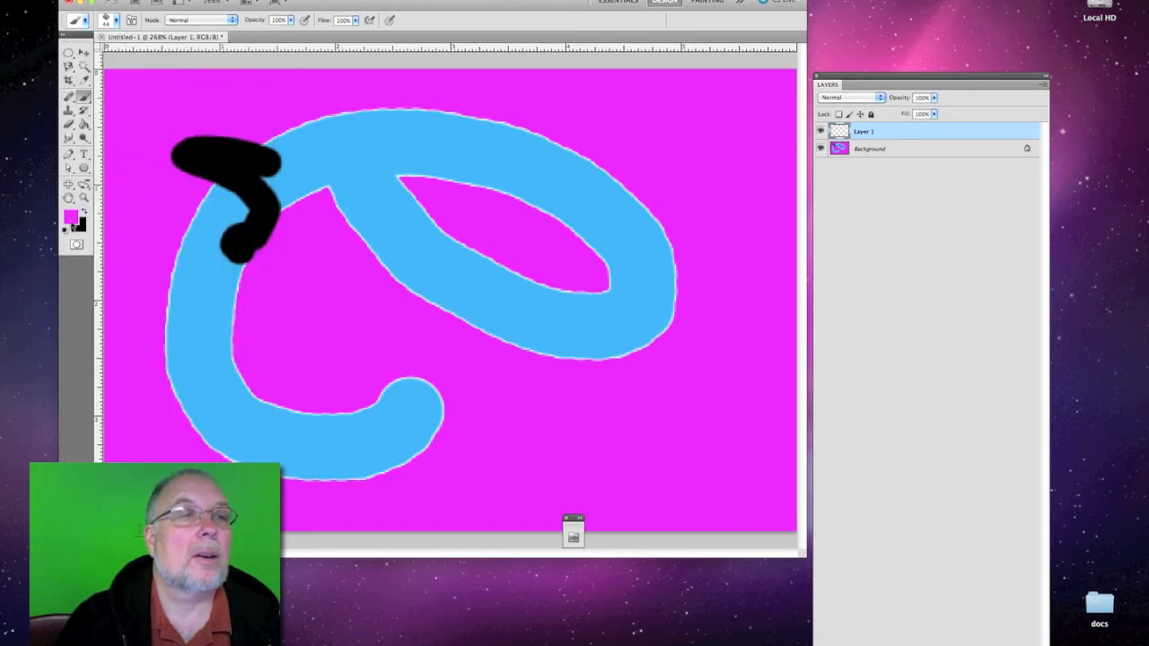
left_click(71, 217)
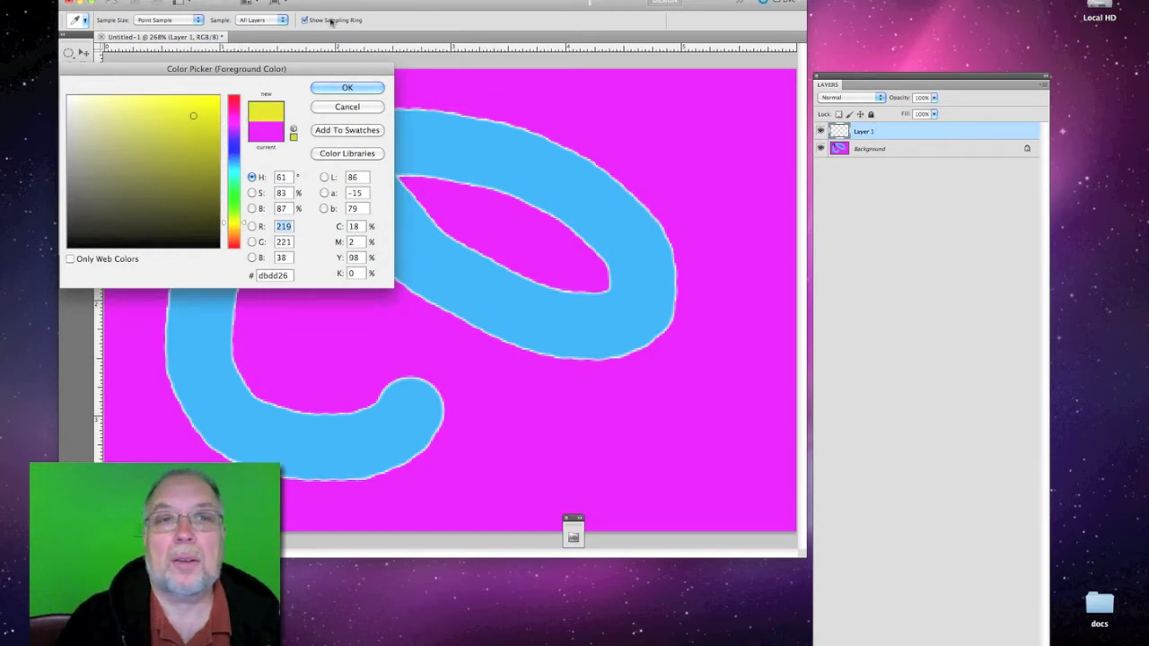
left_click(347, 87)
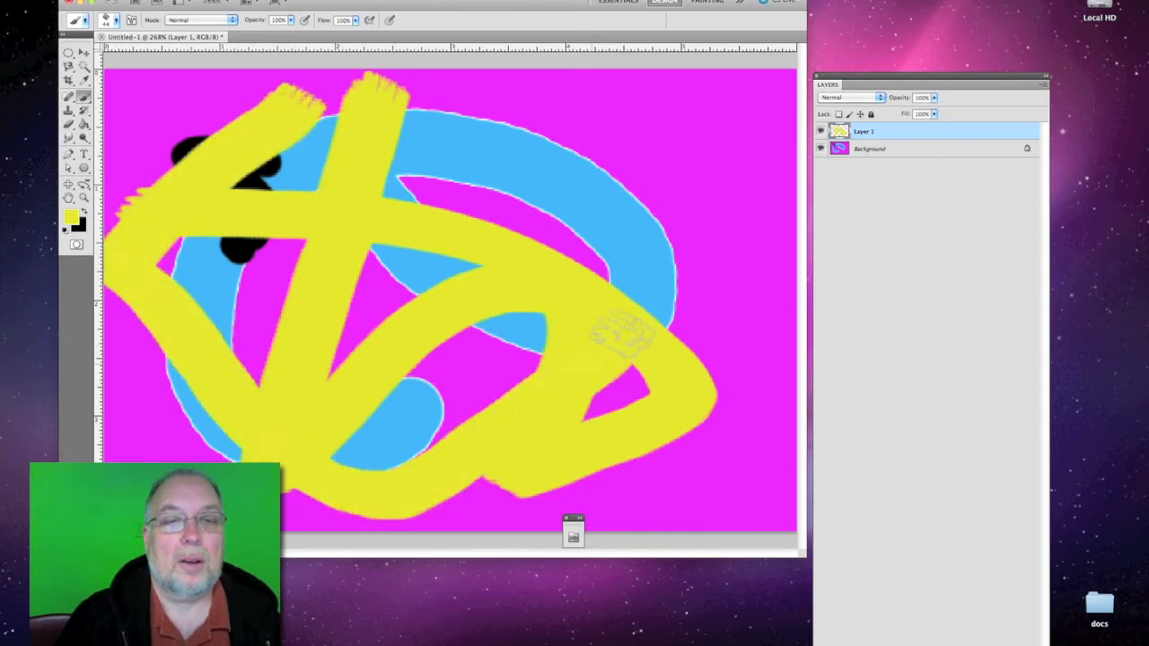
left_click_drag(629, 337, 709, 107)
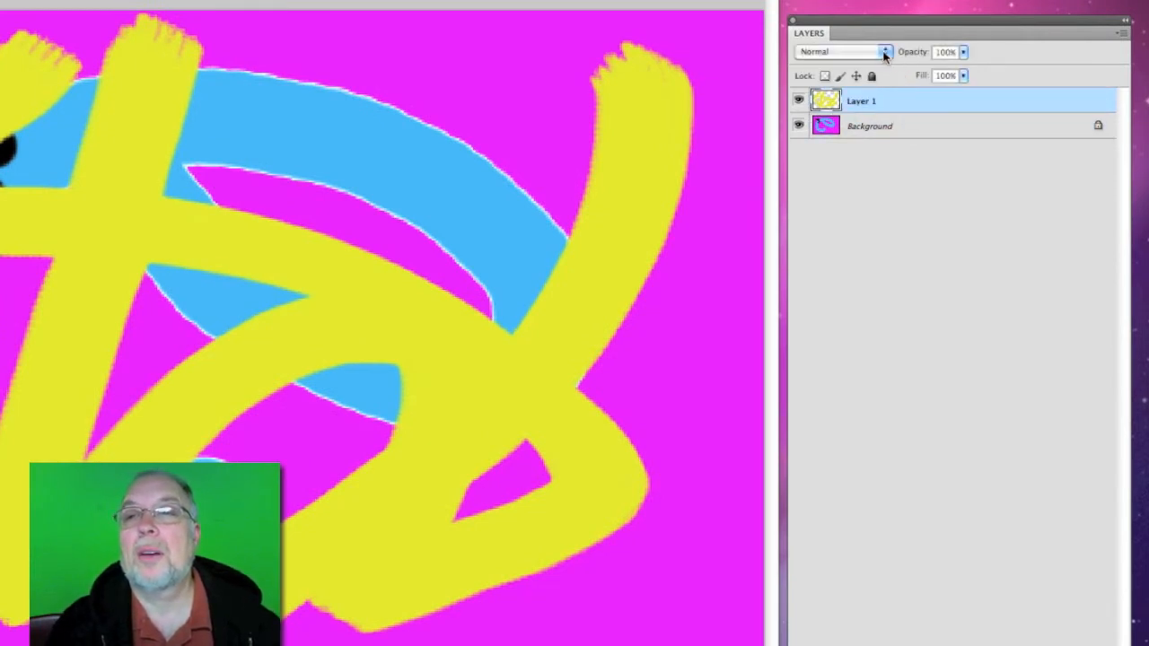
mouse_move(885, 51)
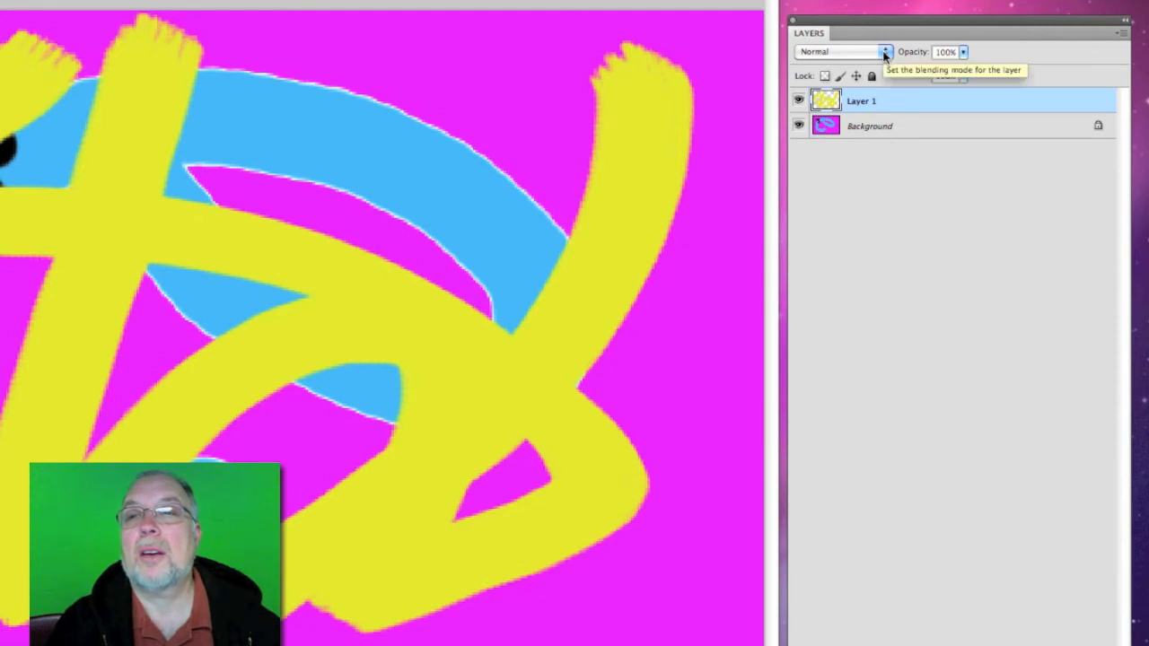
Step: Try Overlay on Layer 1, then set its blending mode to Difference
left_click(842, 51)
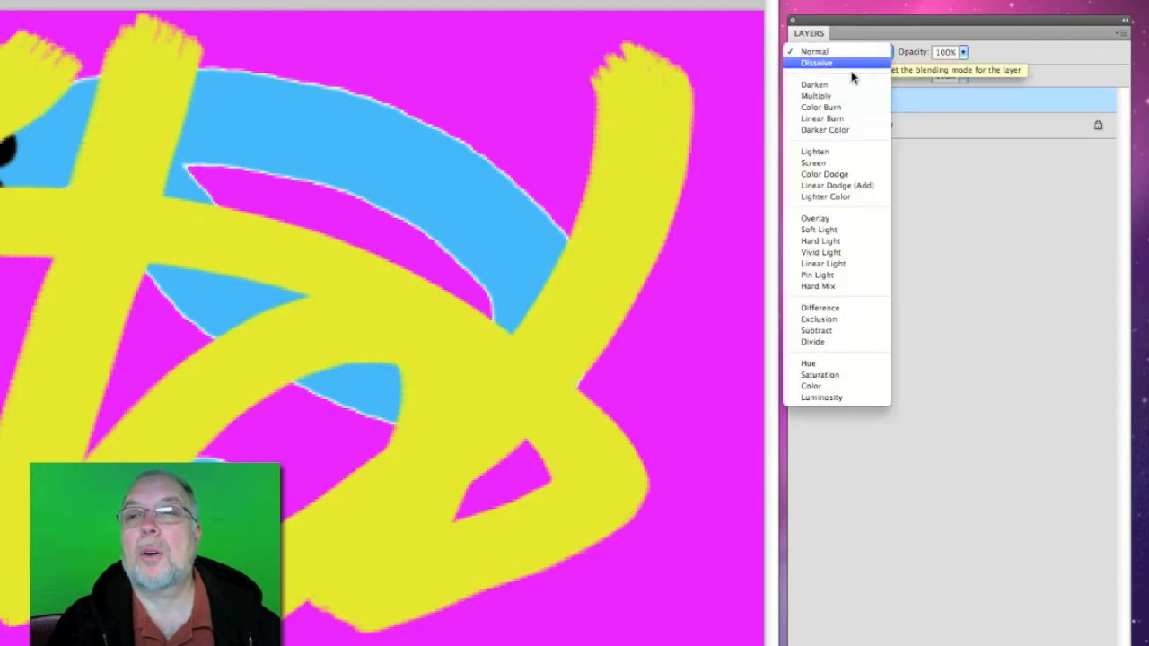
mouse_move(817, 218)
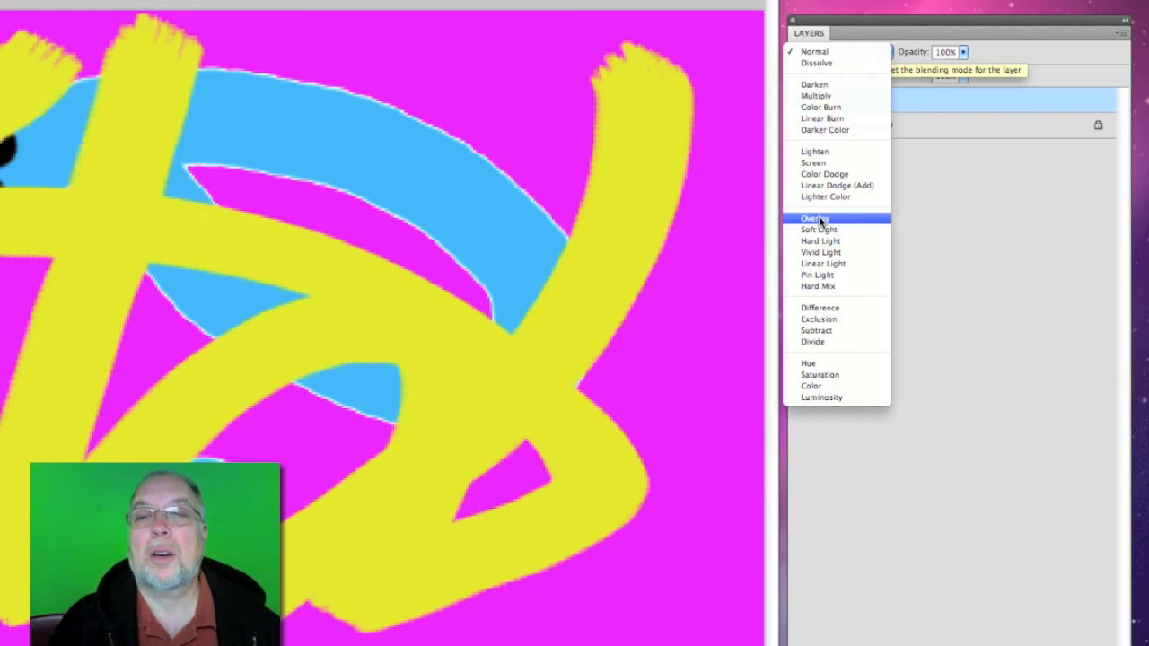
left_click(813, 218)
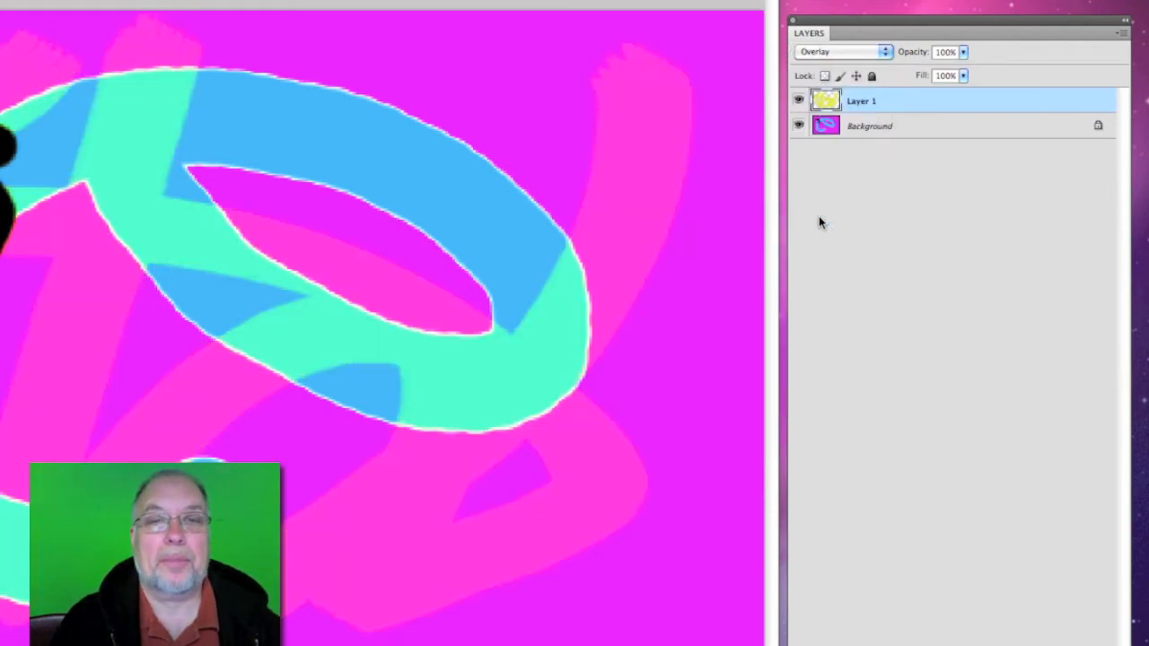
left_click(840, 51)
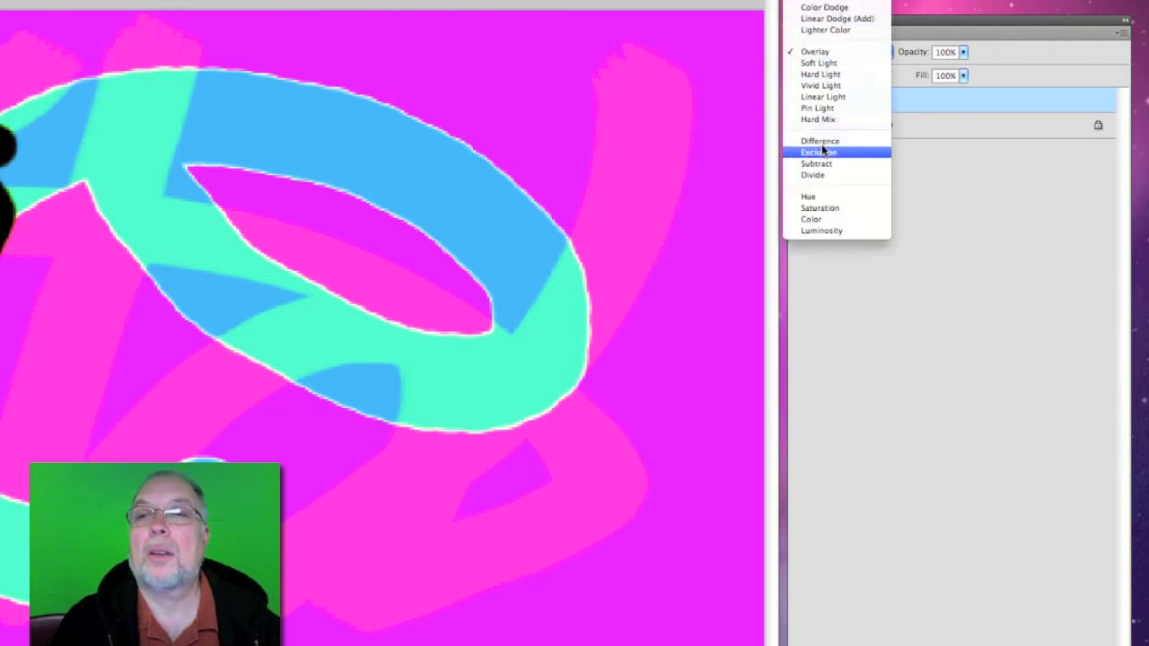
left_click(818, 141)
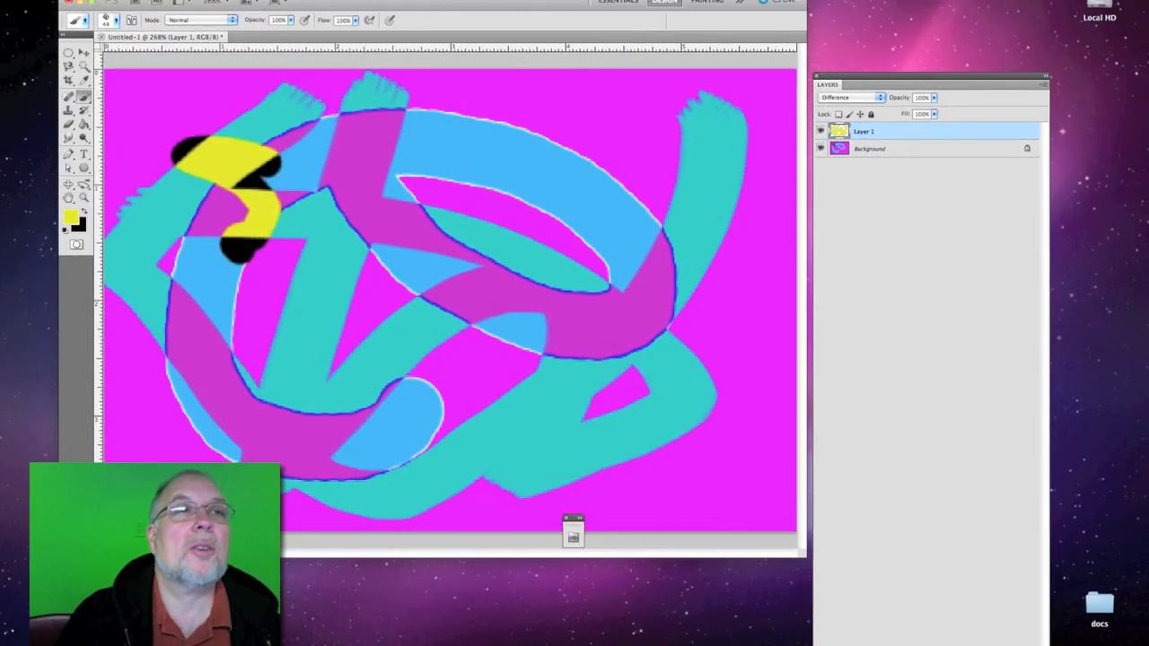
Step: Save a copy as ps1.jpg on the Desktop at maximum JPEG quality
left_click(90, 5)
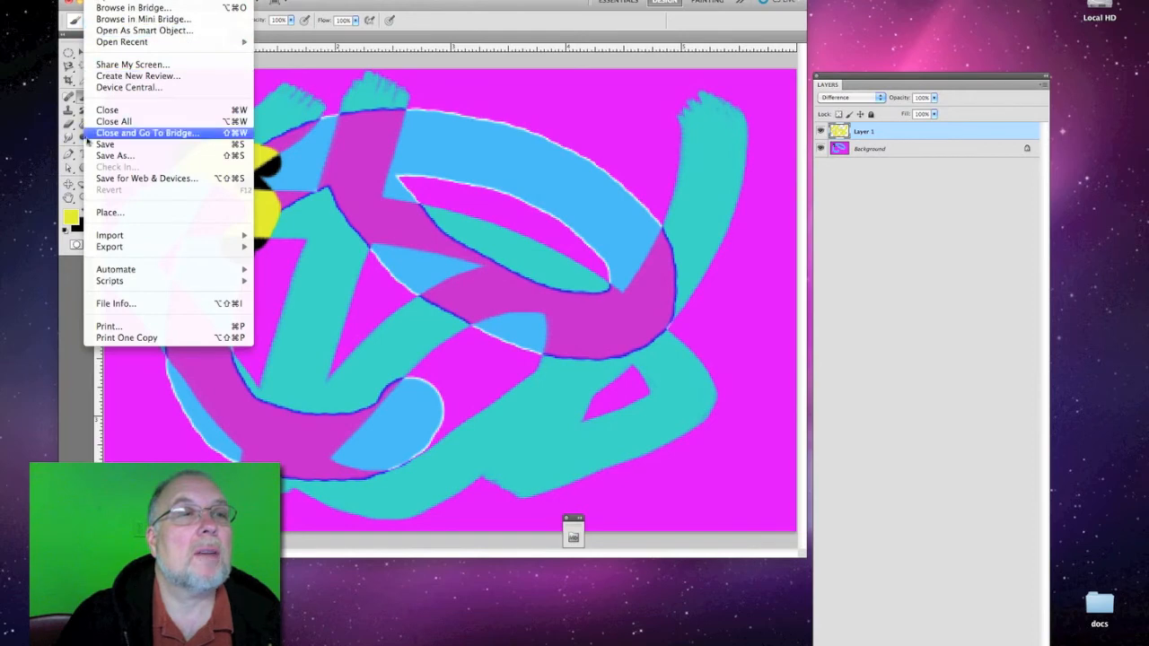
left_click(114, 155)
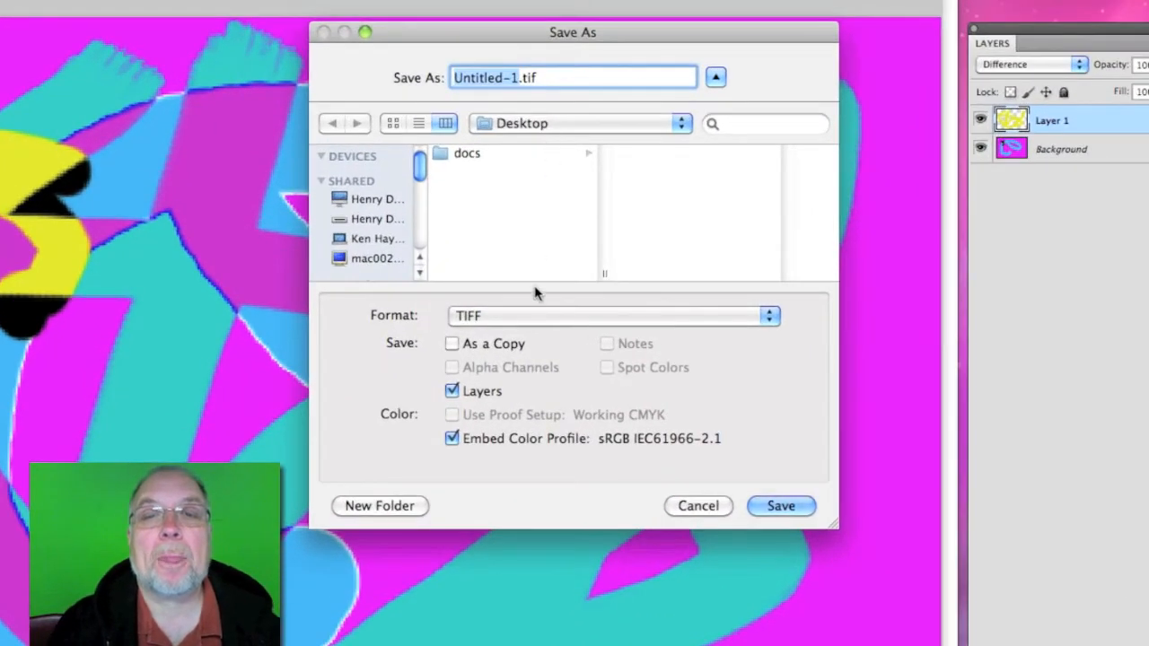
left_click(613, 315)
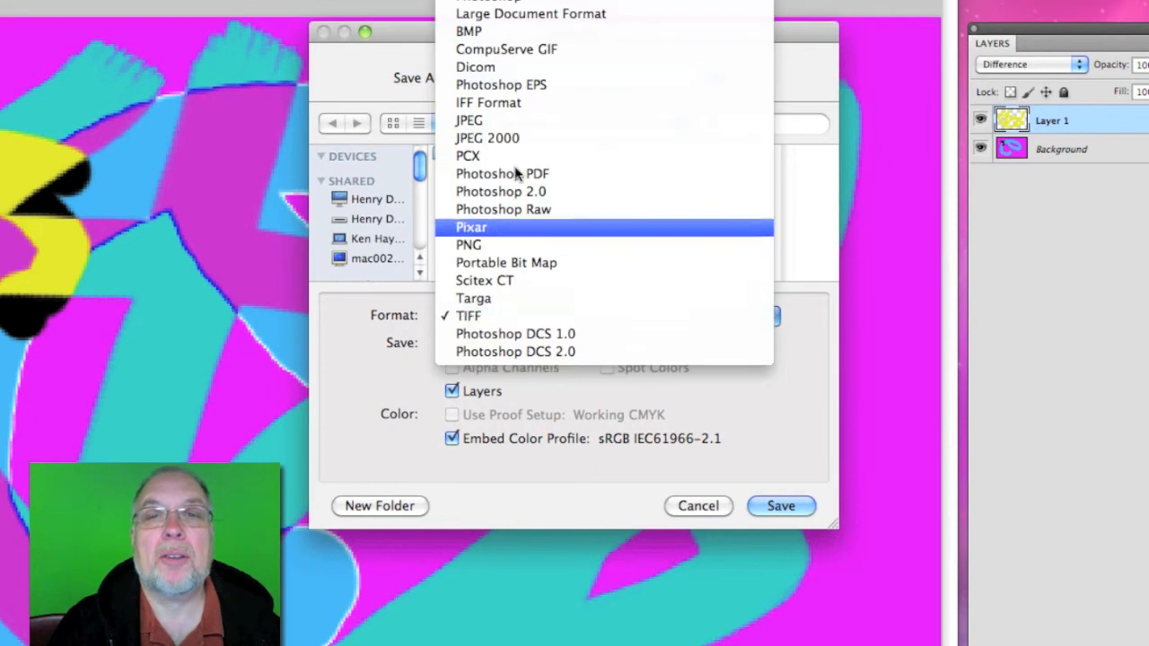
mouse_move(503, 121)
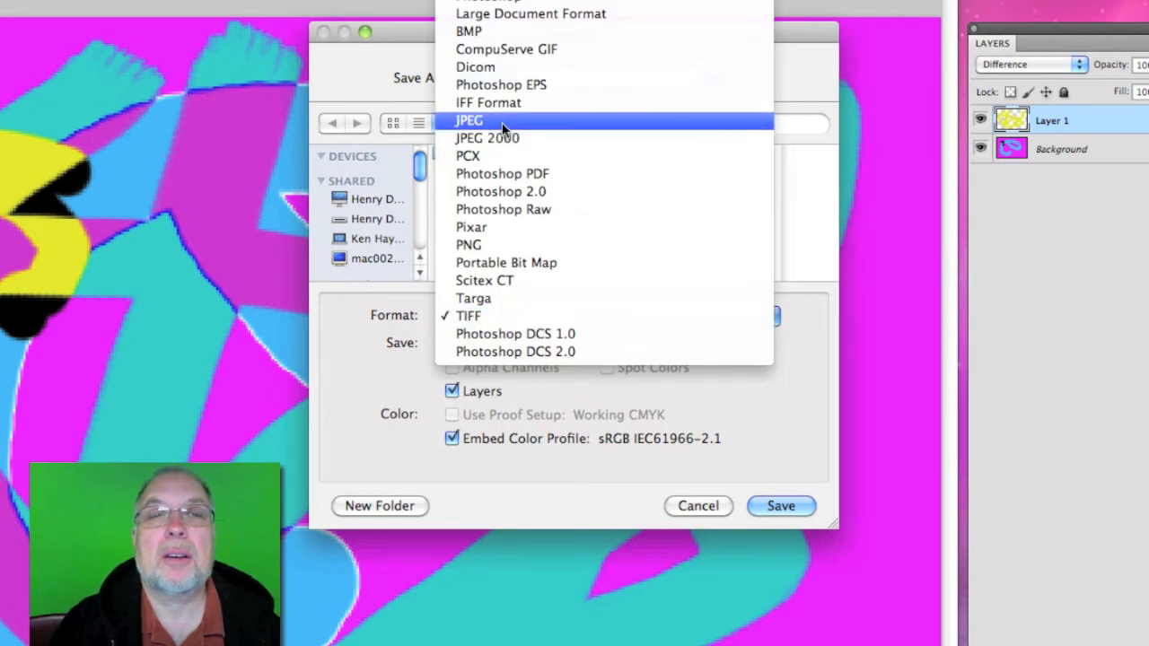
left_click(469, 121)
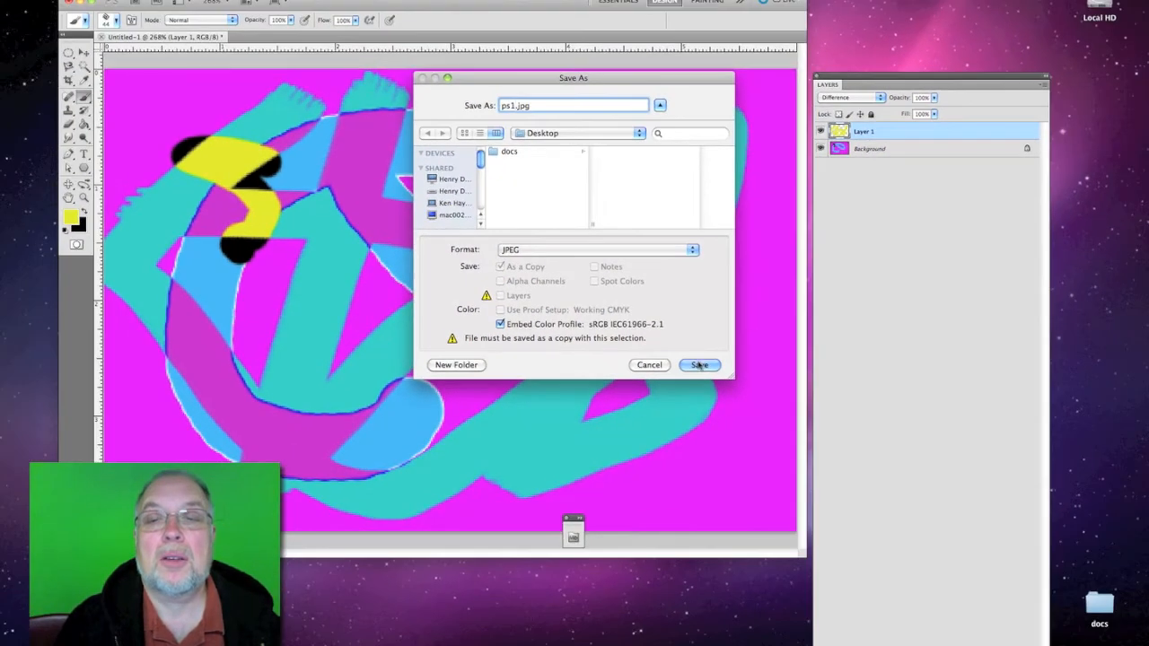
left_click(699, 365)
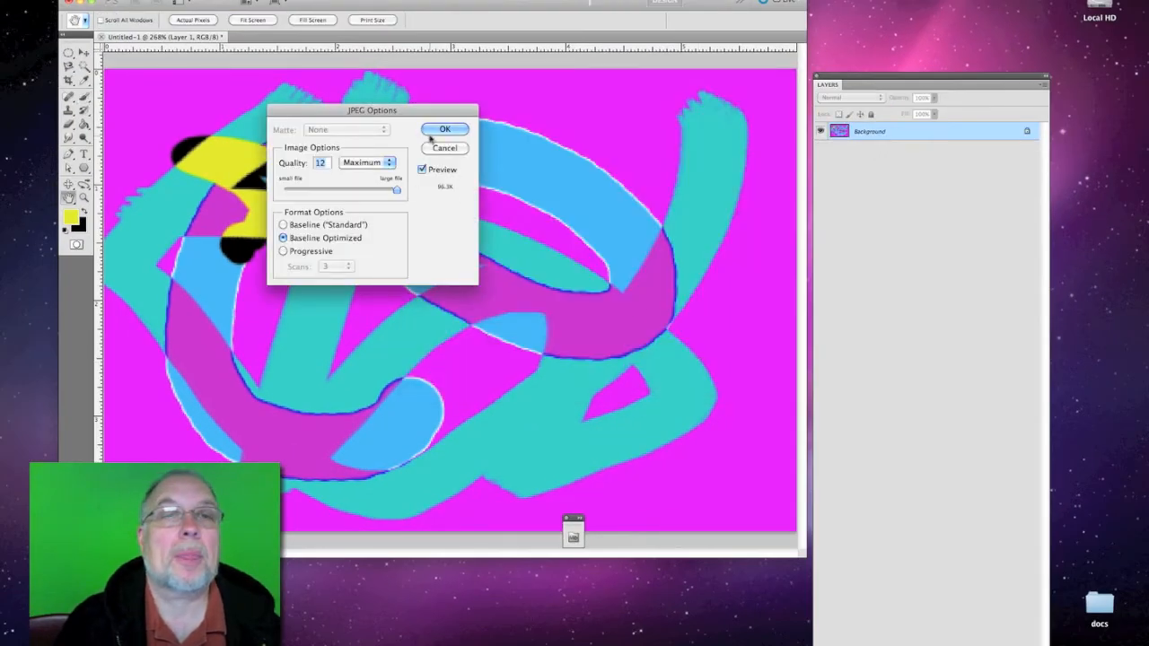
left_click(446, 128)
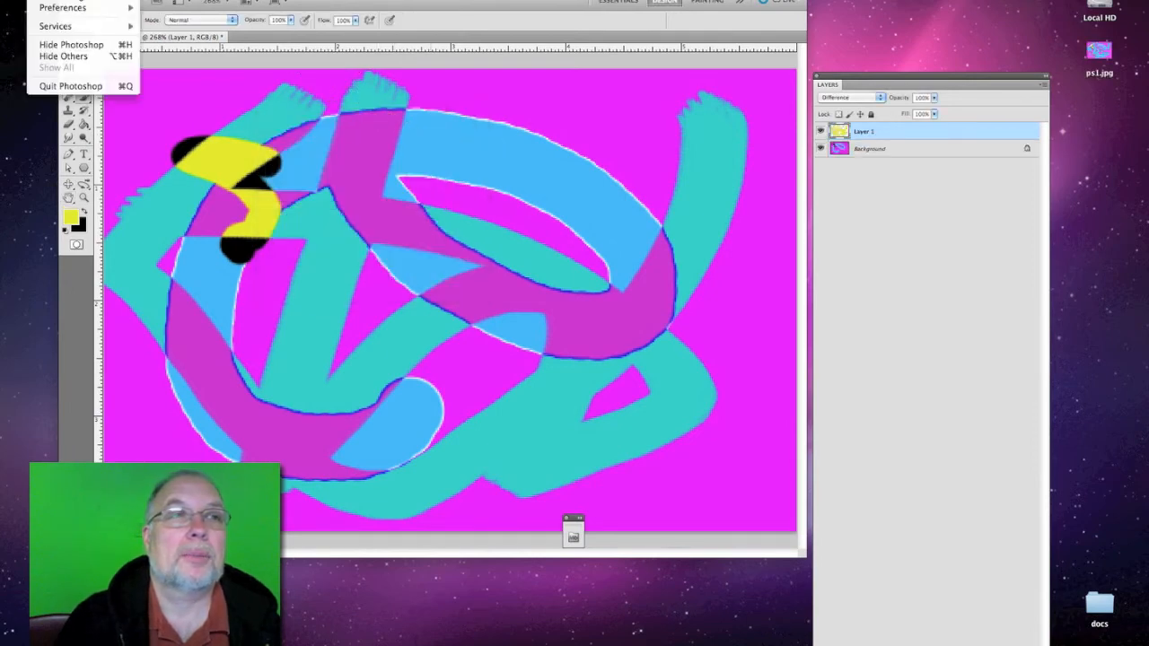
Step: Quit Photoshop, discarding changes to the layered Untitled-1 document
left_click(70, 86)
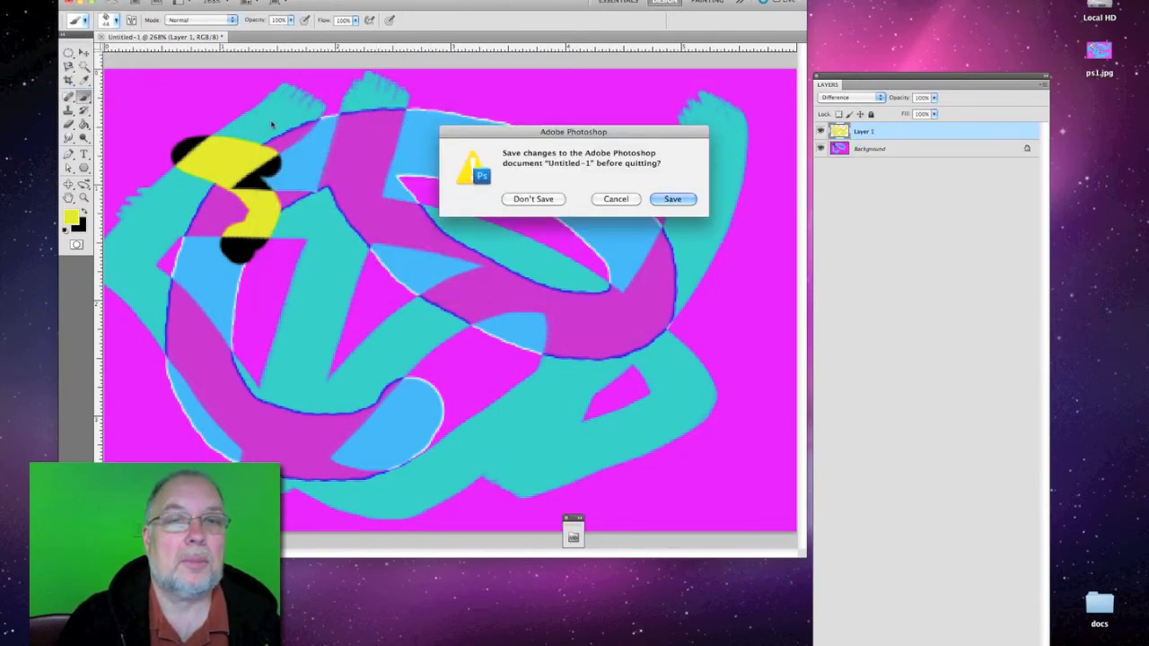
left_click(534, 199)
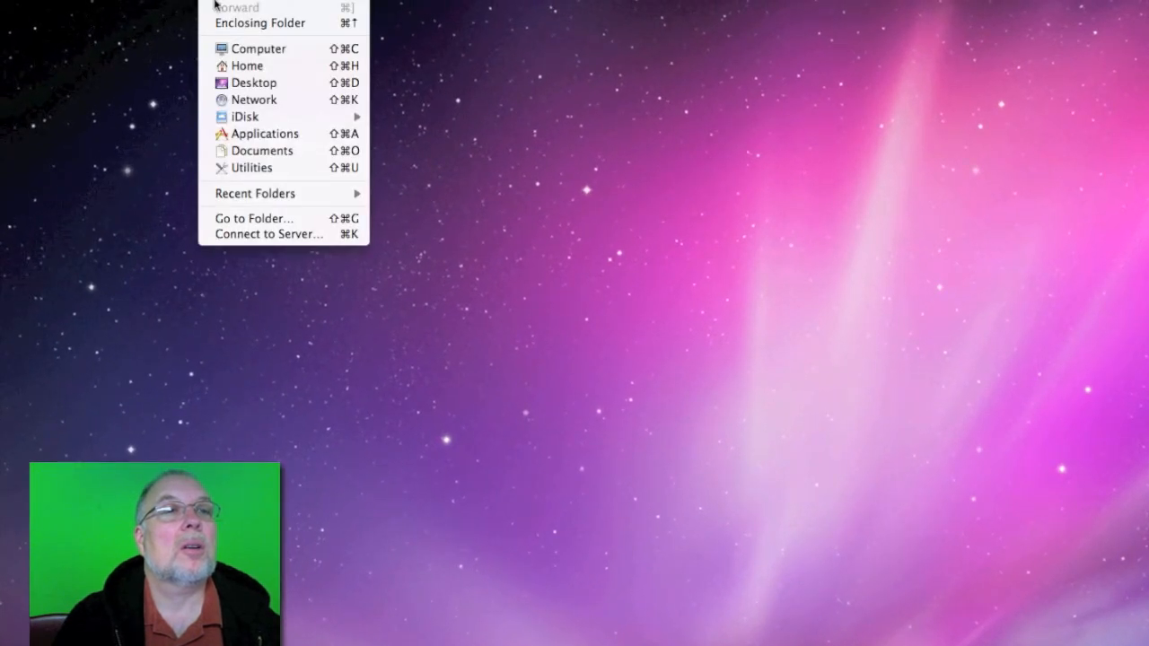
mouse_move(267, 233)
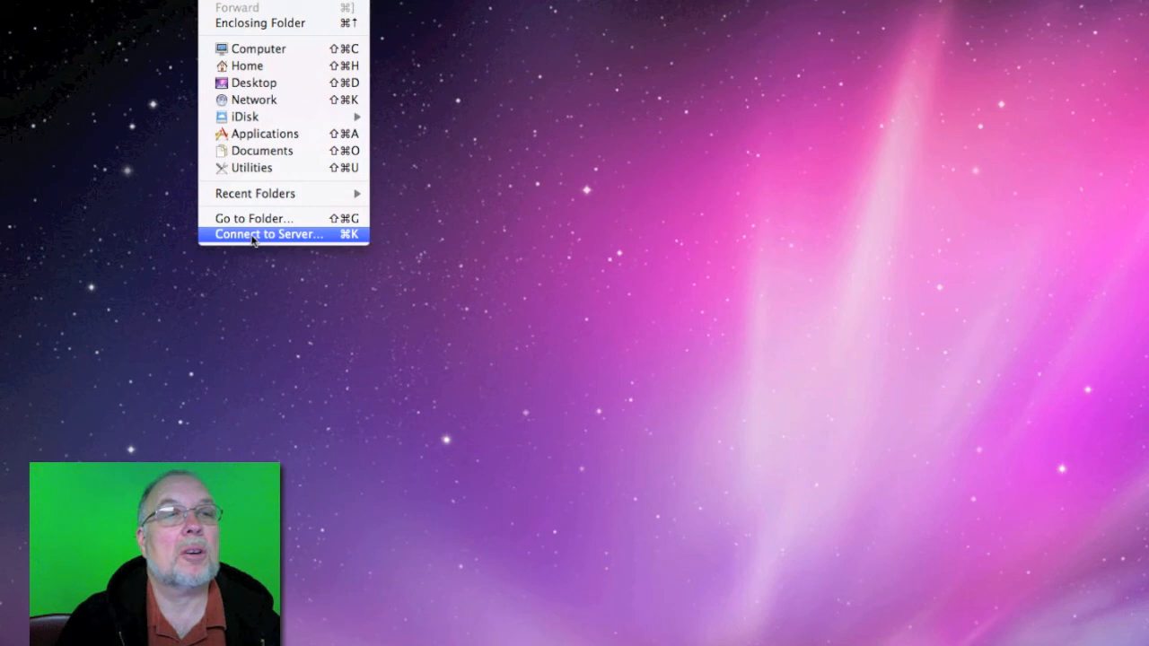
Step: Connect to the server at 10.155.0.16 from the Connect to Server dialog
left_click(268, 233)
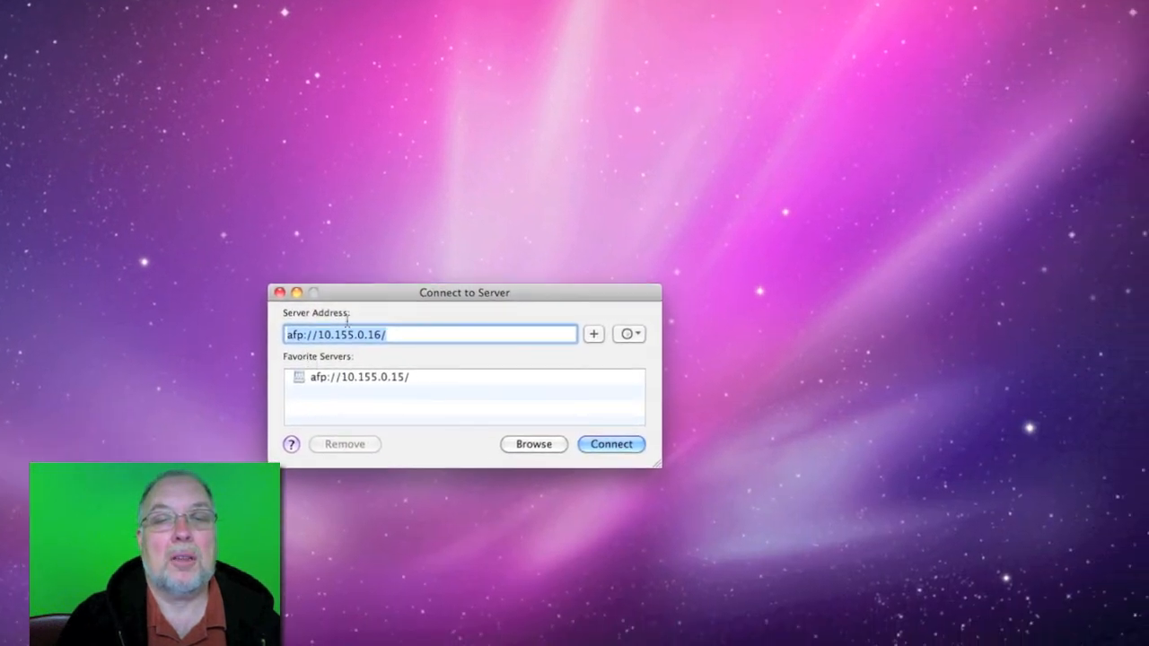
left_click_drag(464, 292, 392, 69)
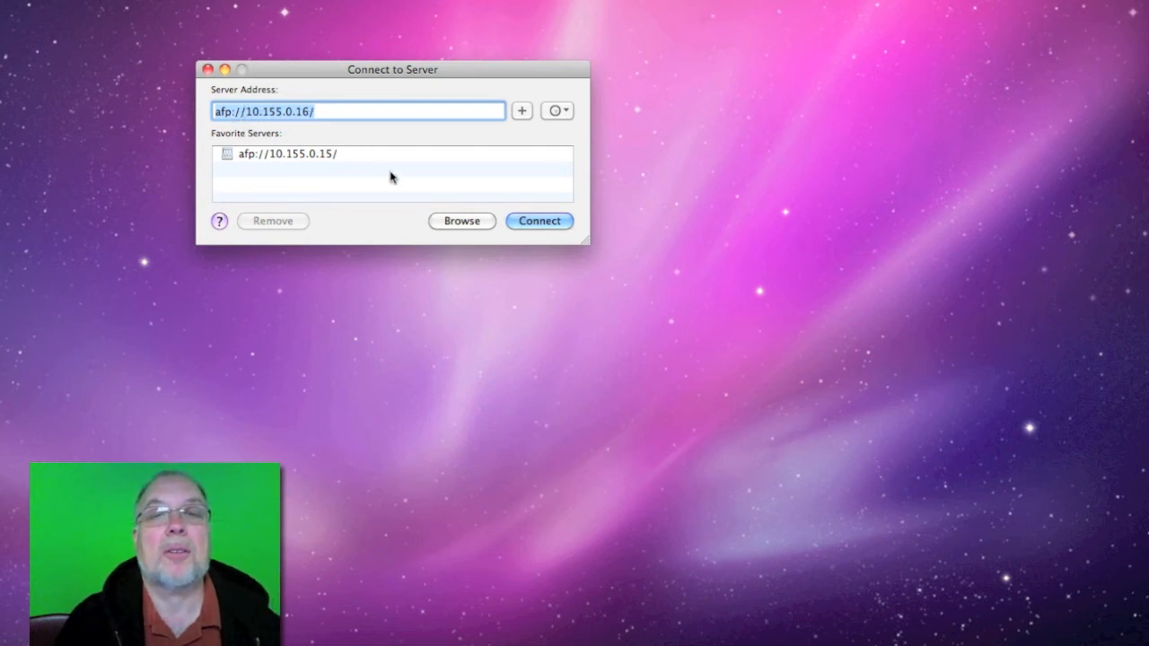
left_click(539, 221)
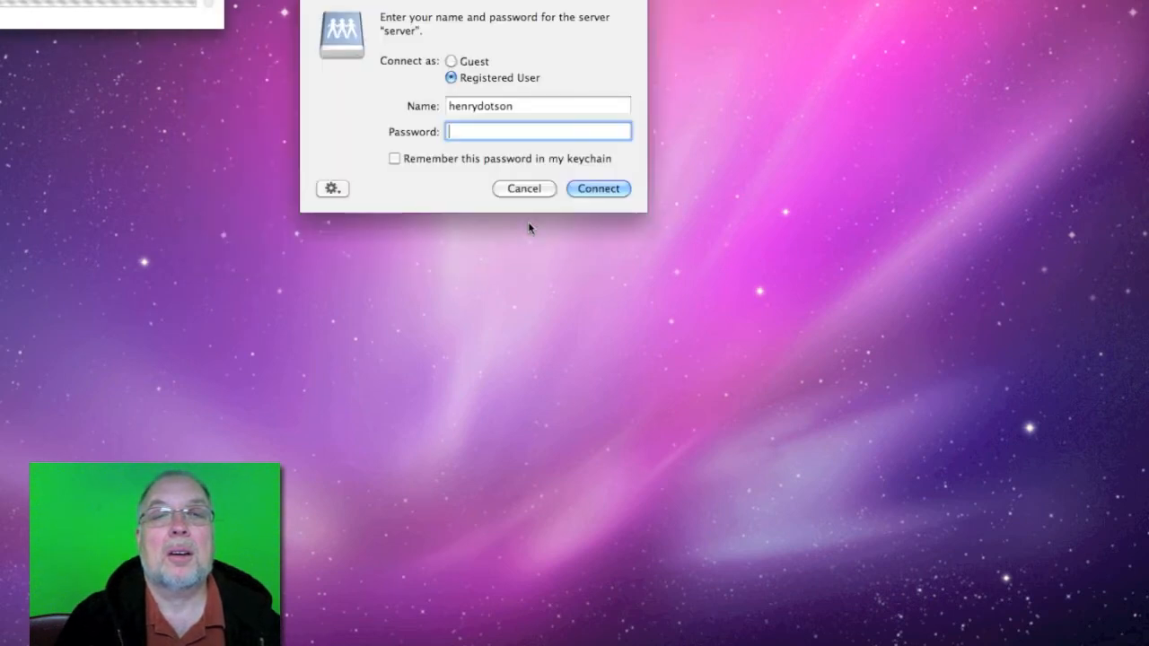
Step: Log in as registered user 'Multime' with the password
left_click(536, 105)
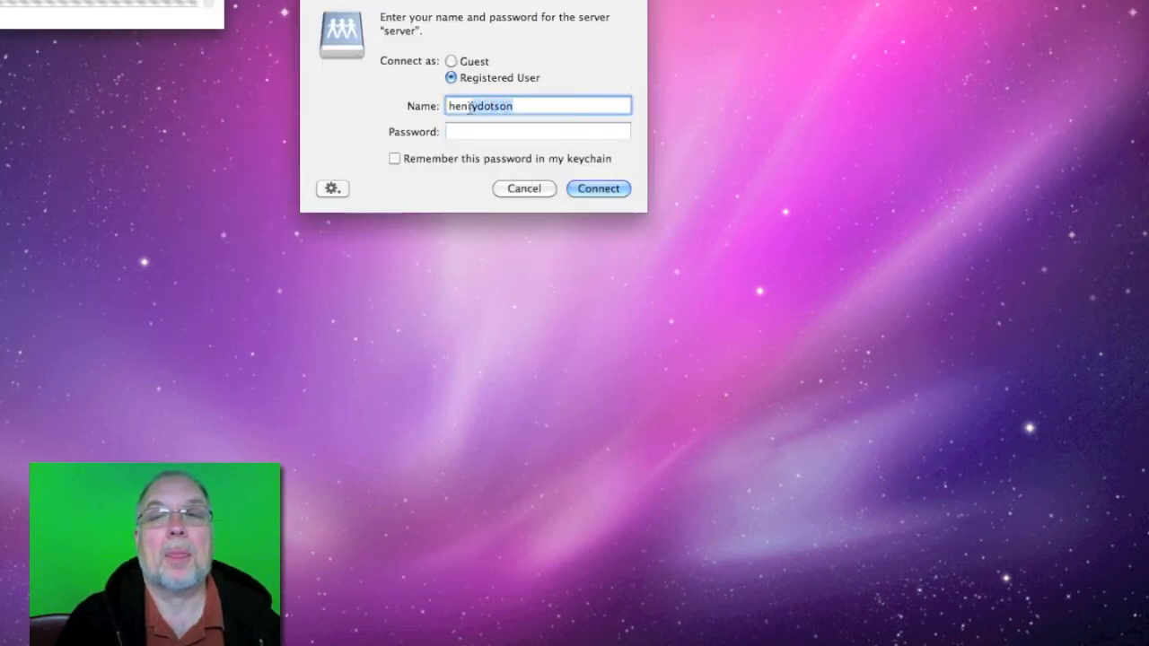
type("M")
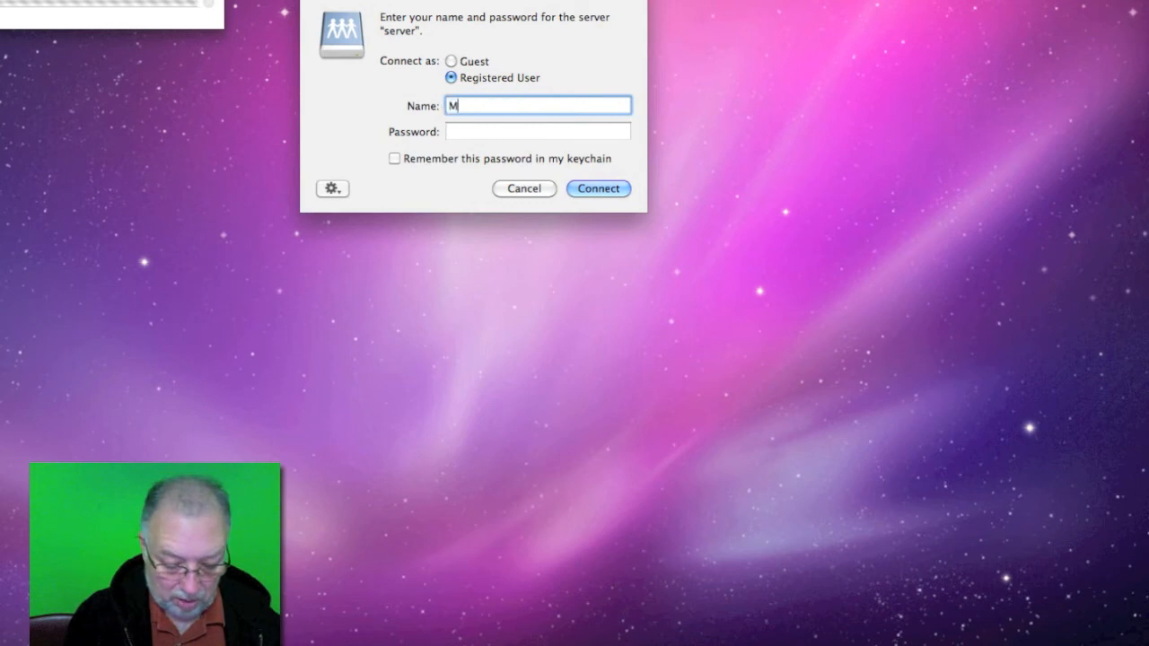
type("ultimedia")
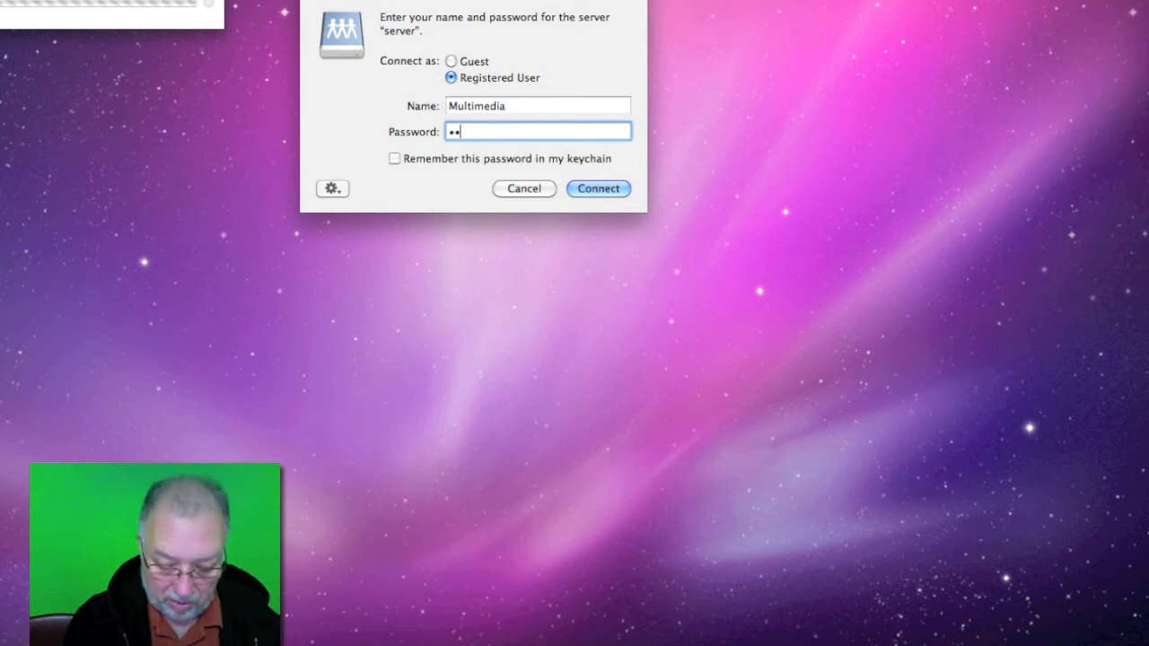
type("•••")
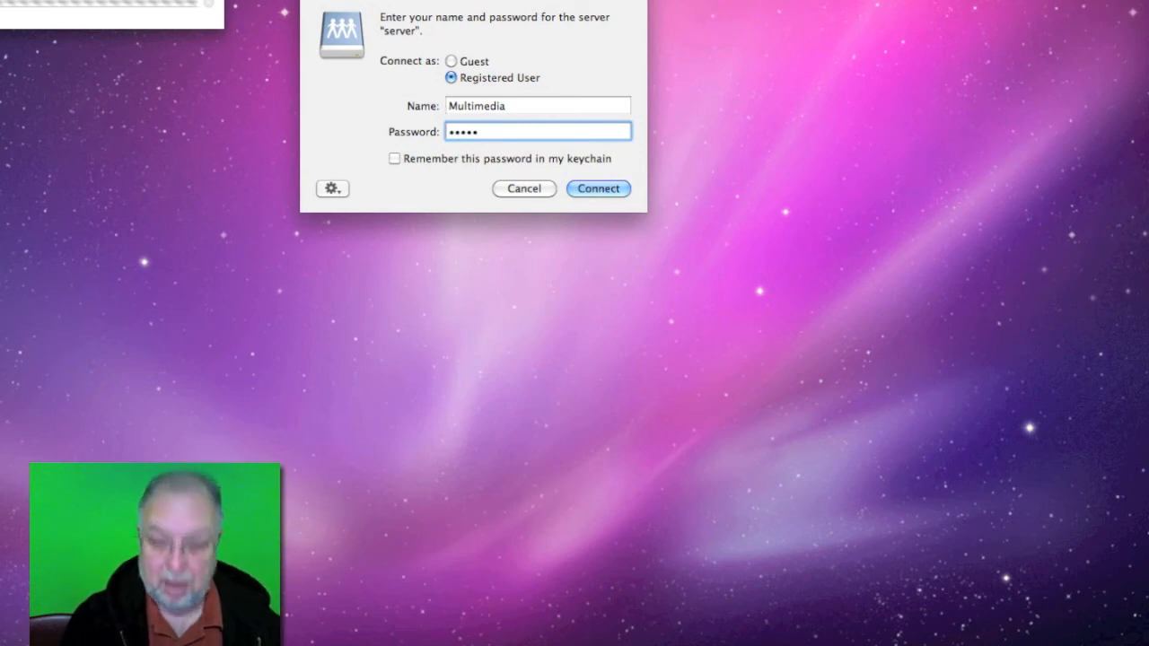
left_click(598, 189)
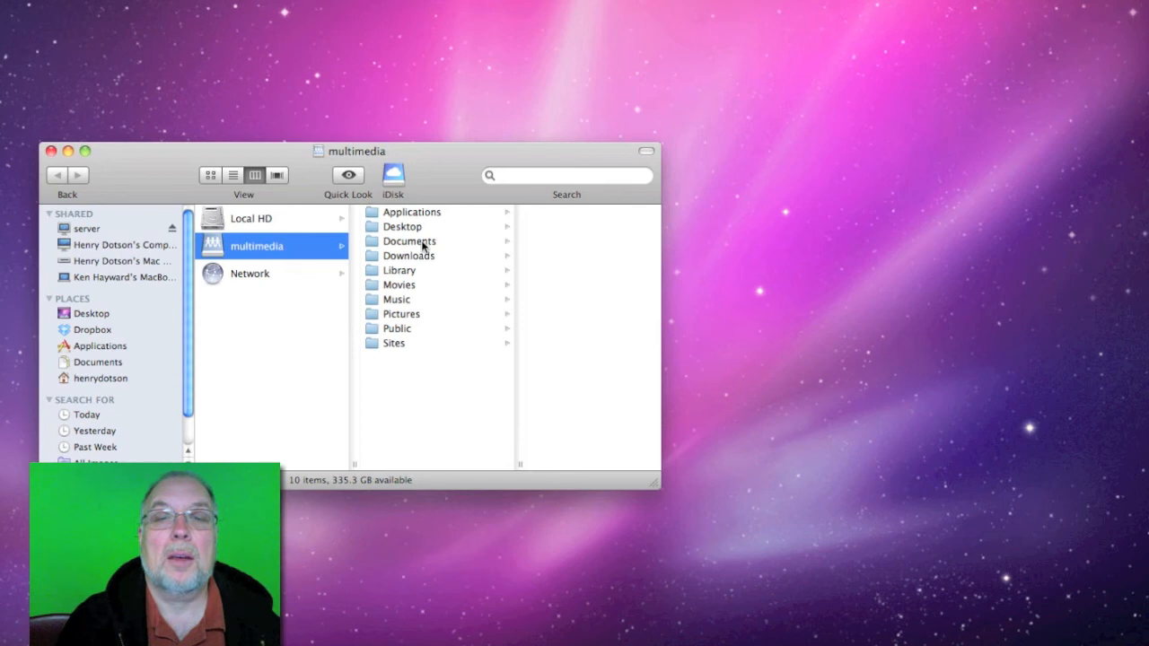
Step: Open the Documents folder on the multimedia share
left_click(409, 240)
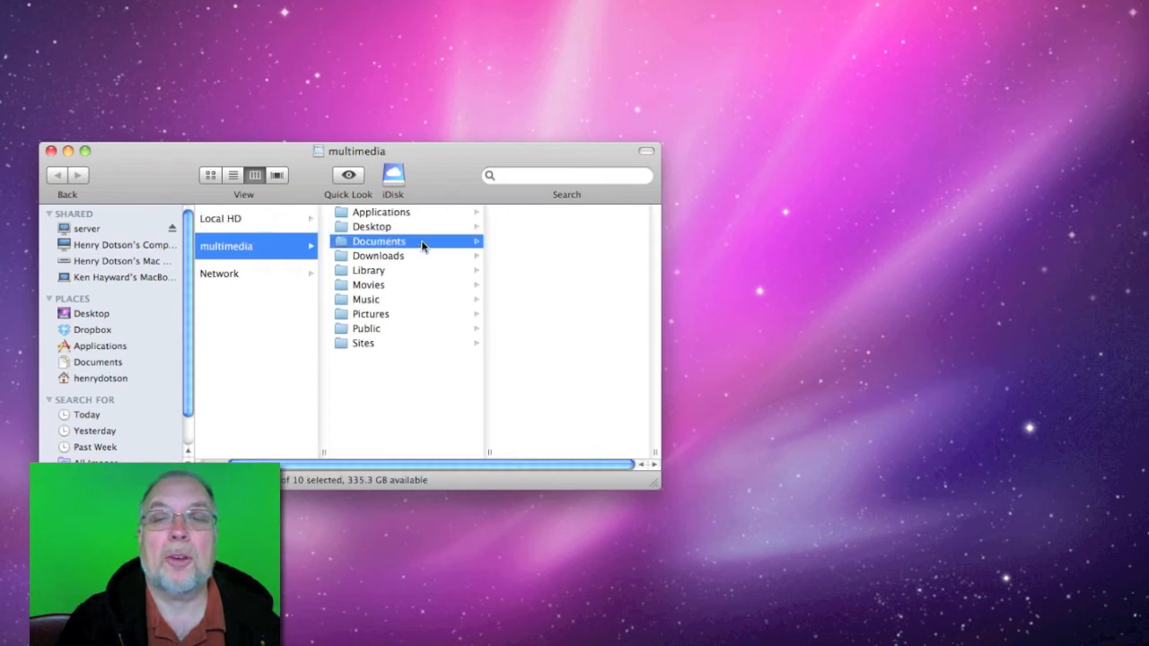
left_click(379, 241)
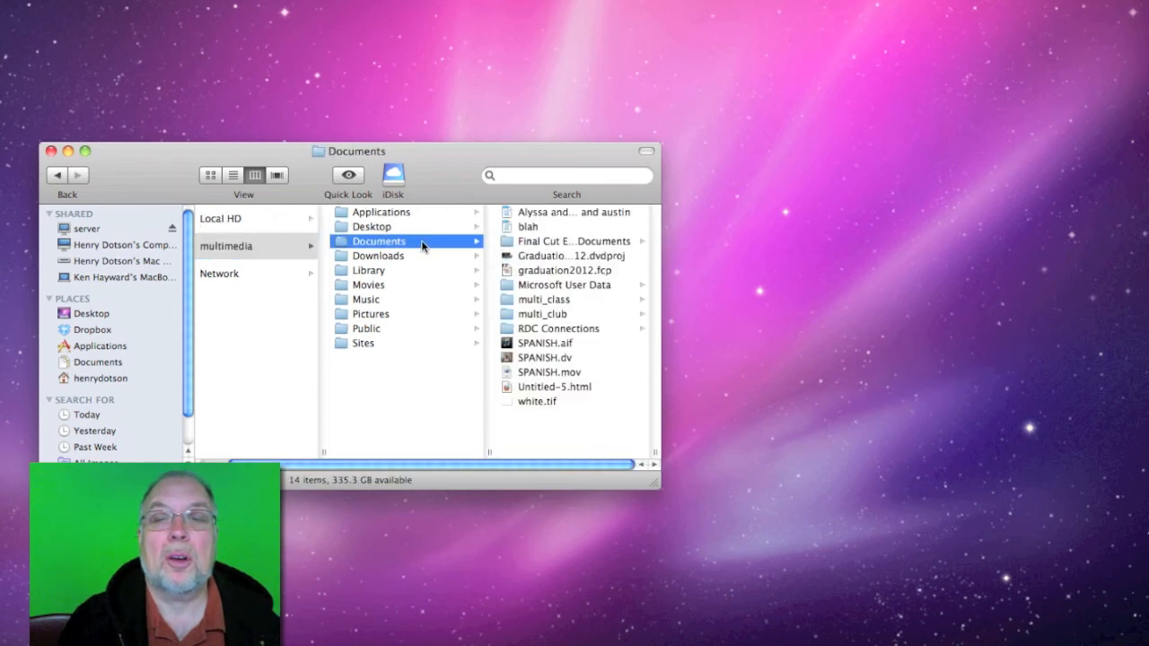
mouse_move(563, 314)
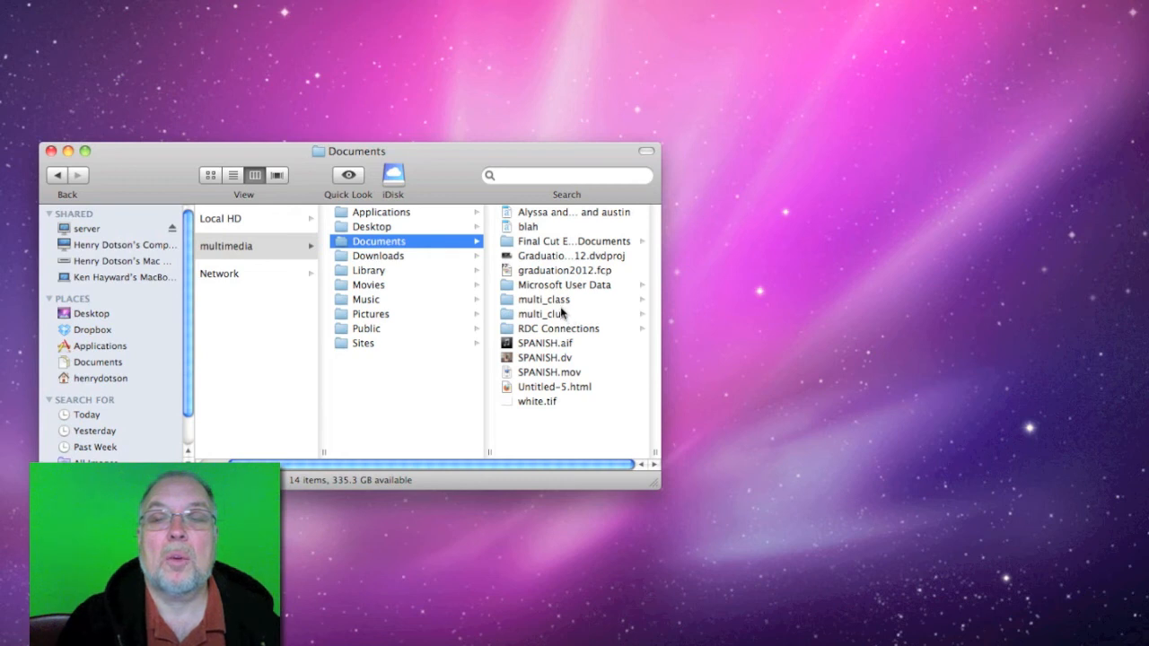
mouse_move(557, 305)
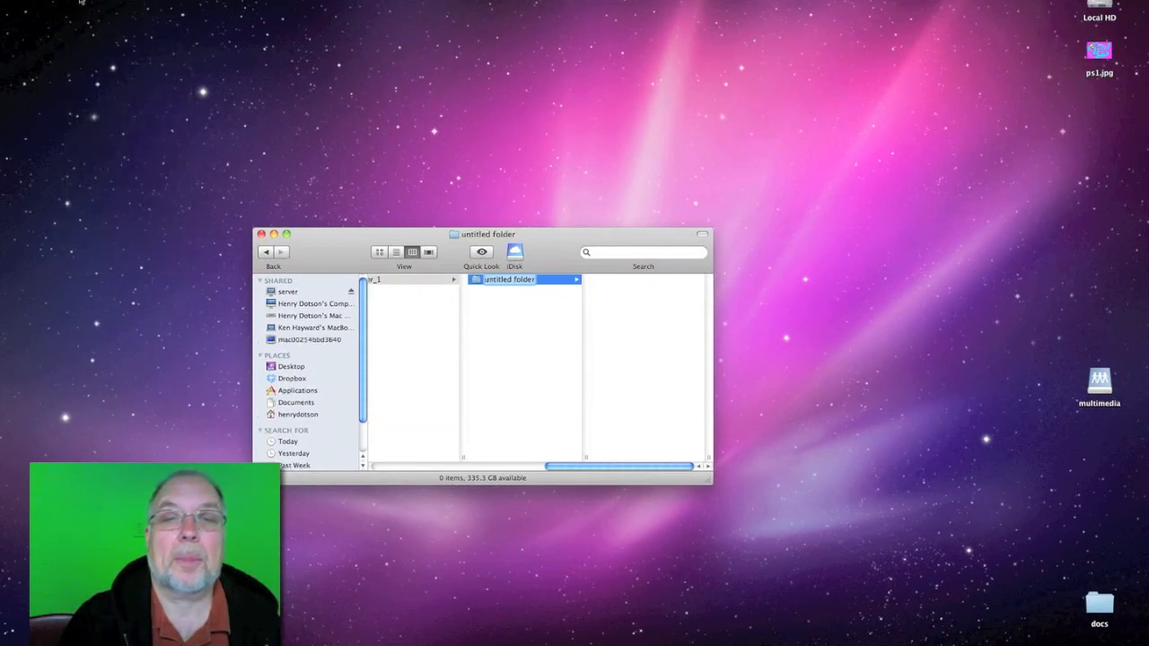
mouse_move(113, 10)
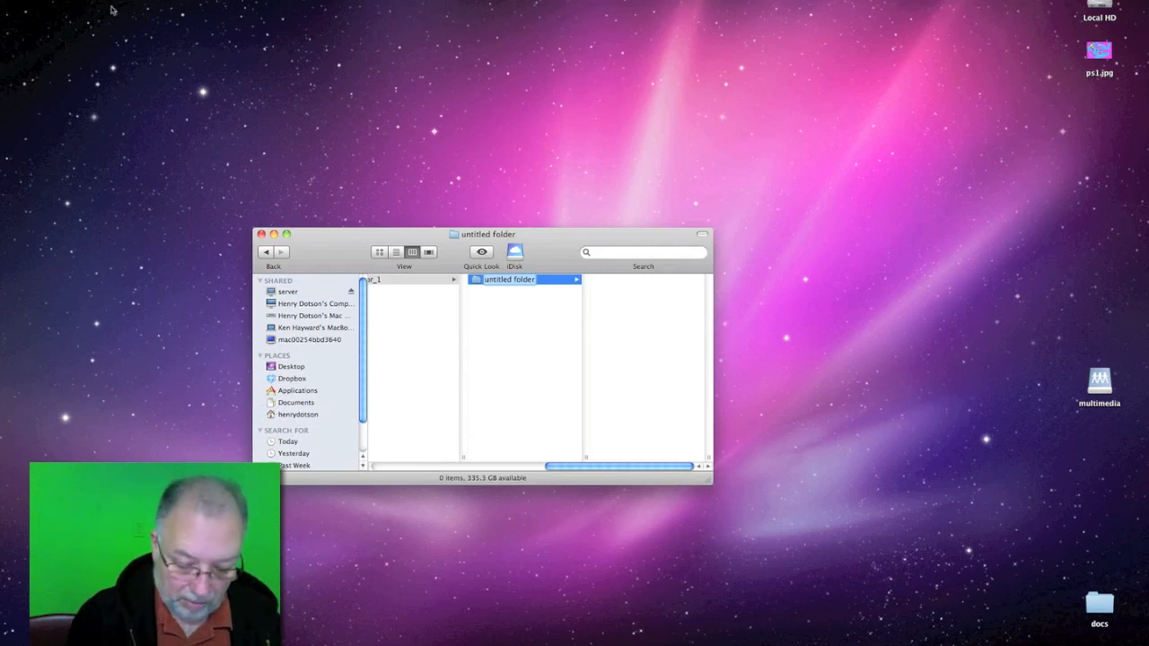
Step: Name the new folder 'henry' and copy ps1.jpg from the desktop into it
type("henry")
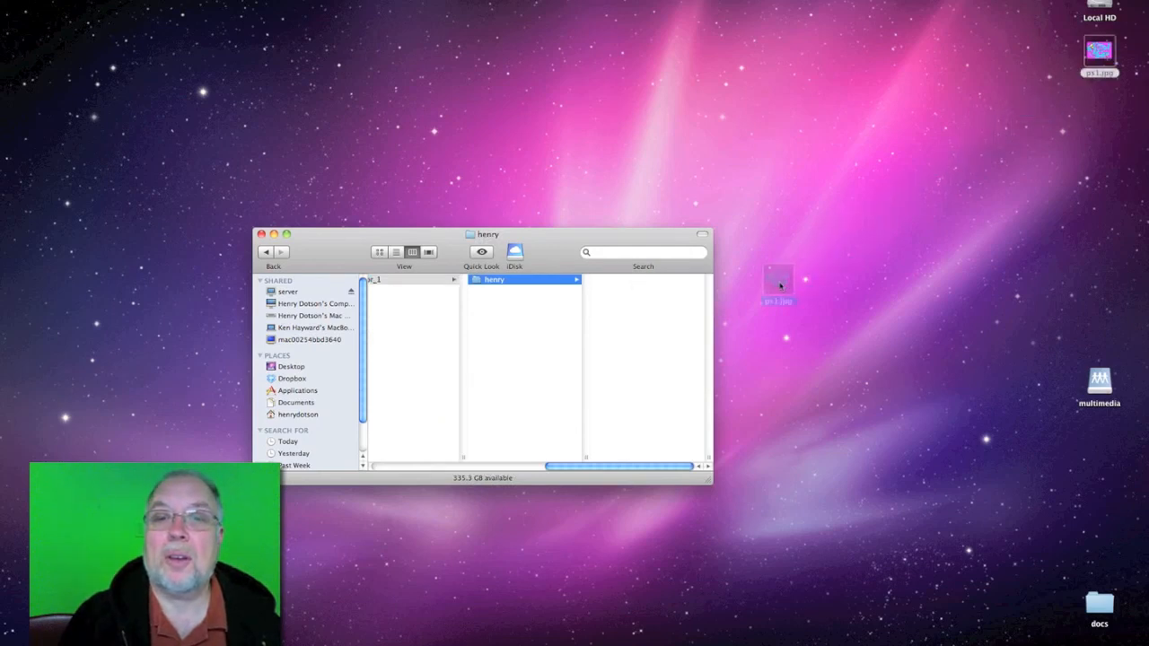
left_click_drag(778, 281, 637, 328)
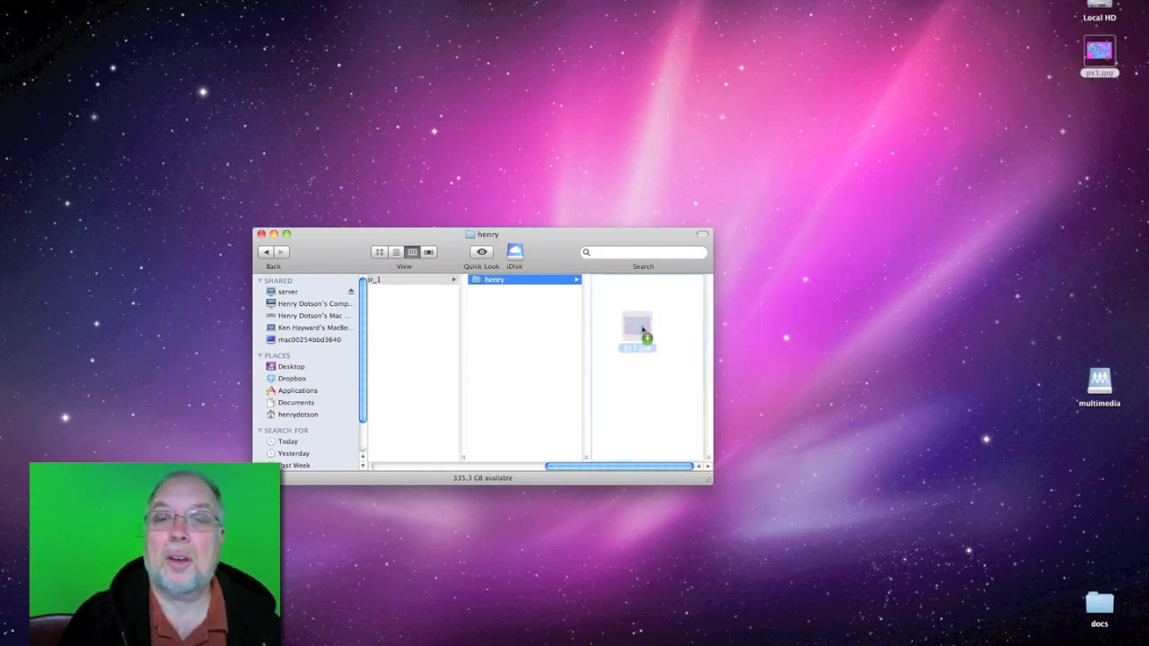